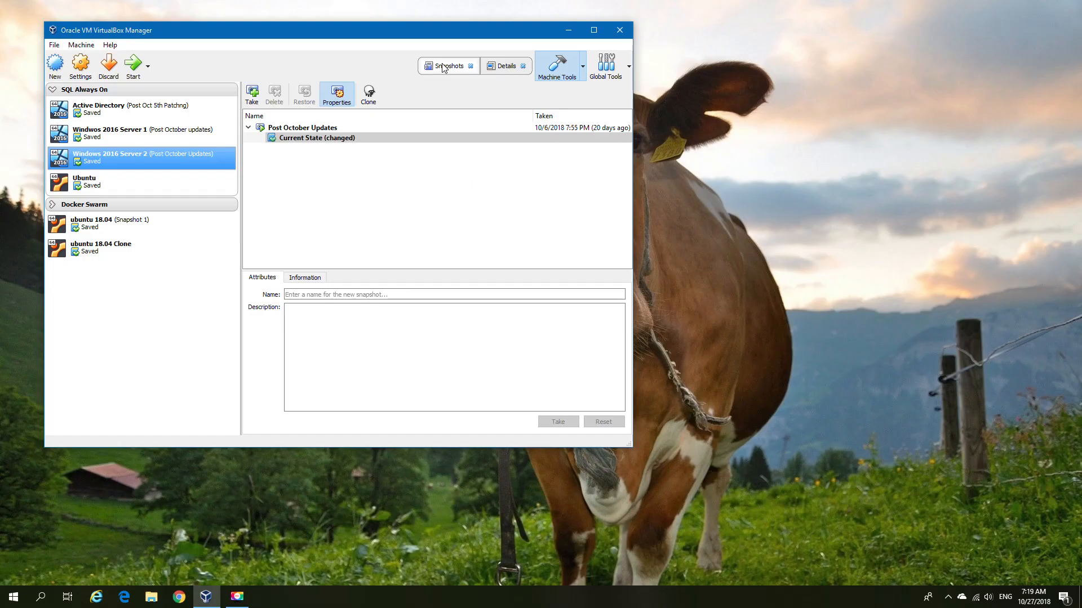
Step: Show the selected machine's Details overview
click(506, 65)
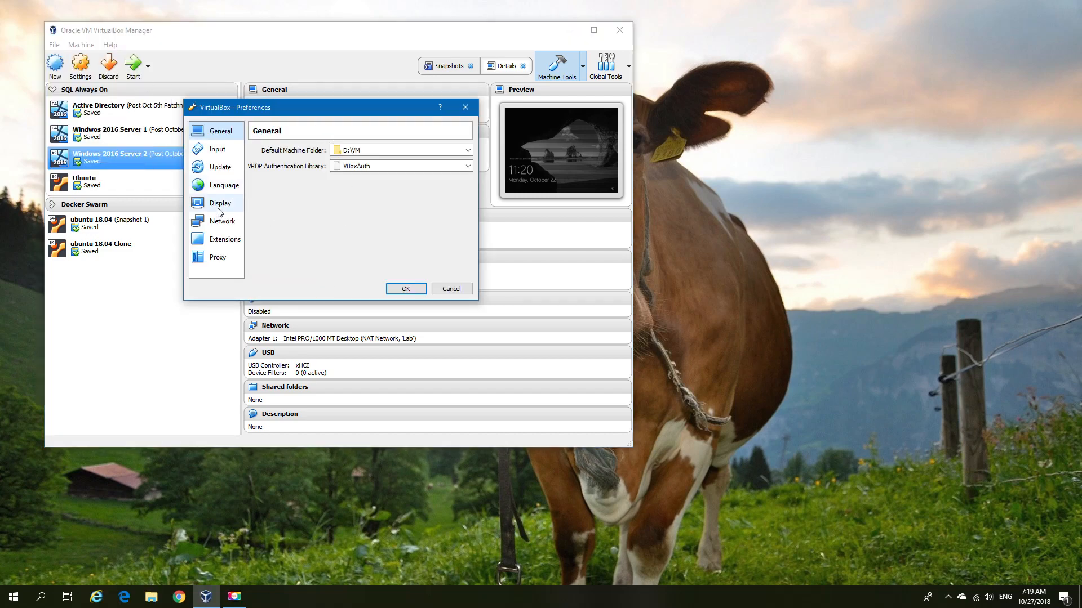
Step: Inspect the NatNetwork and Lab NAT network details in Preferences and cancel out without changes
click(222, 221)
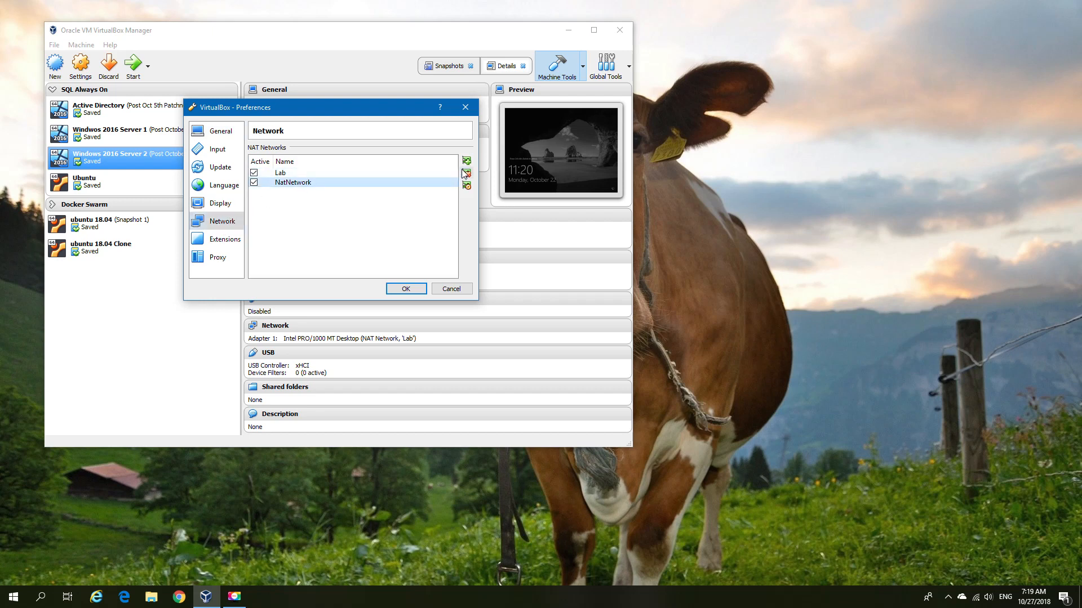
click(467, 174)
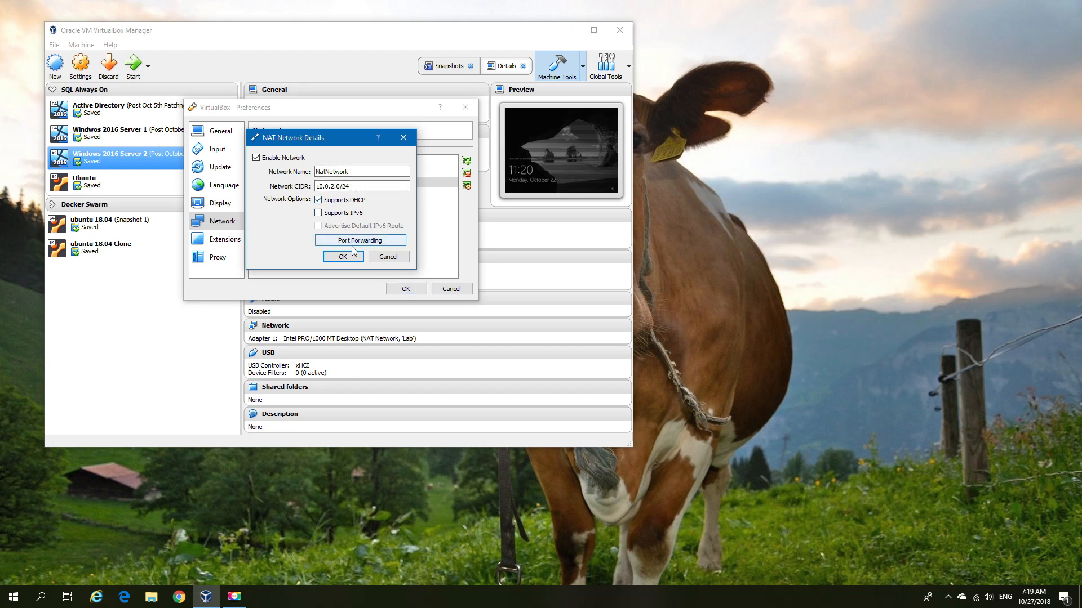
click(342, 257)
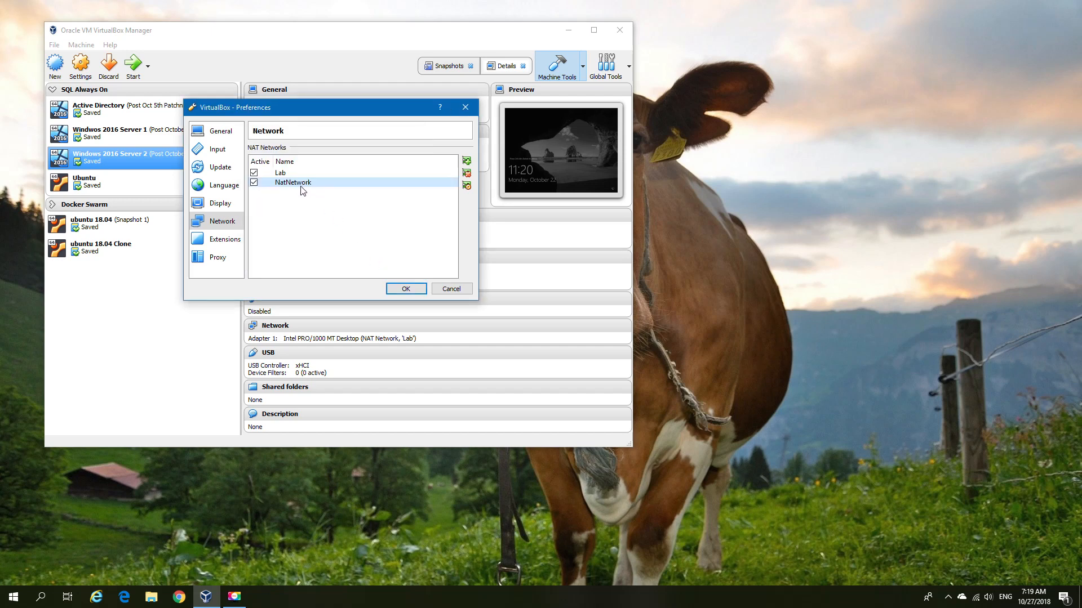
click(280, 172)
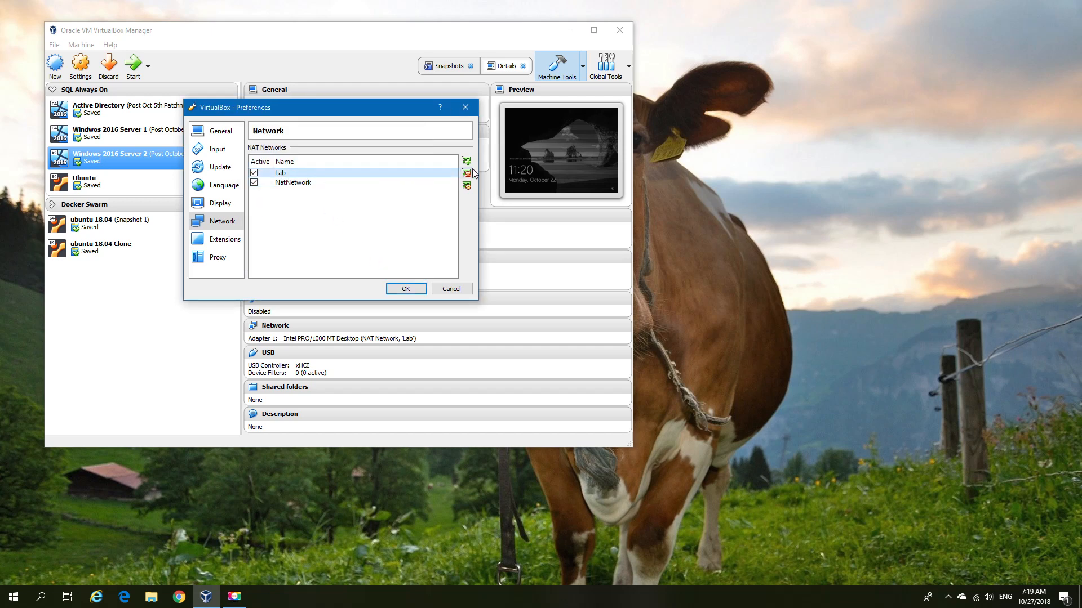
click(467, 172)
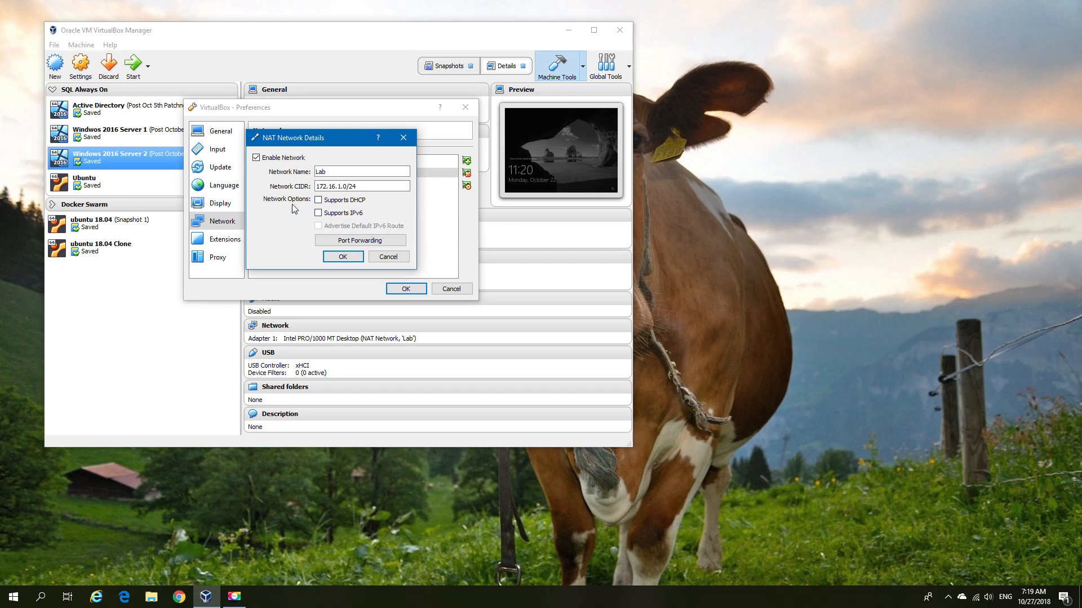
mouse_move(364, 205)
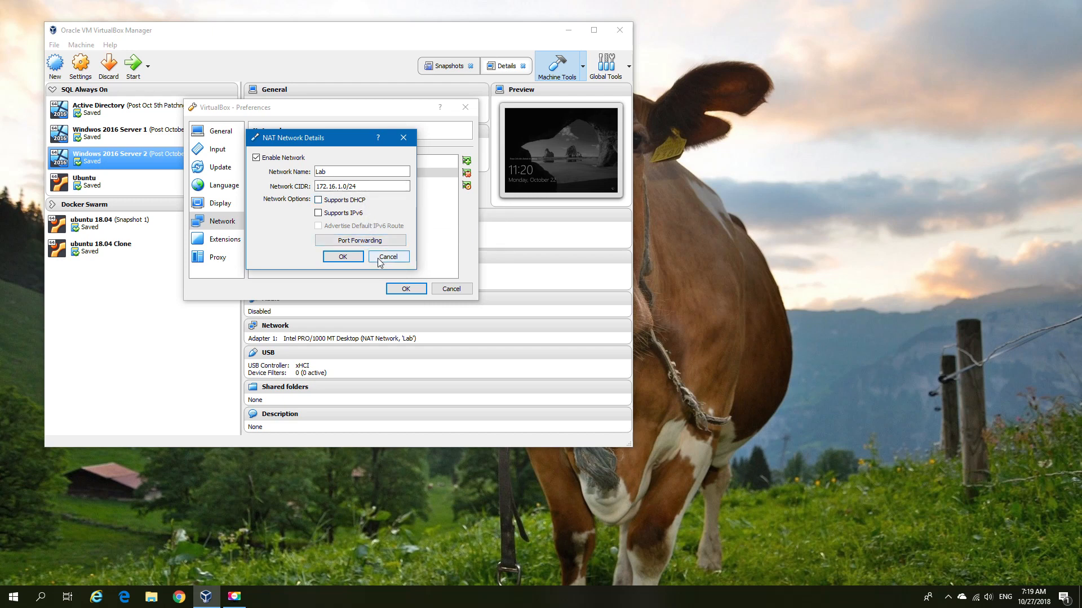
click(388, 257)
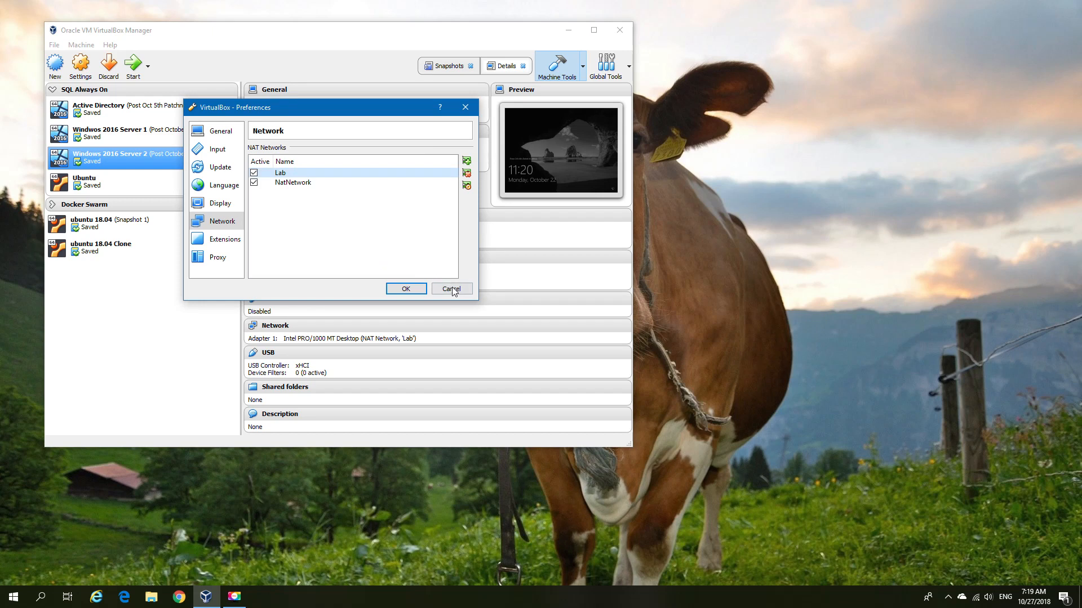
click(449, 289)
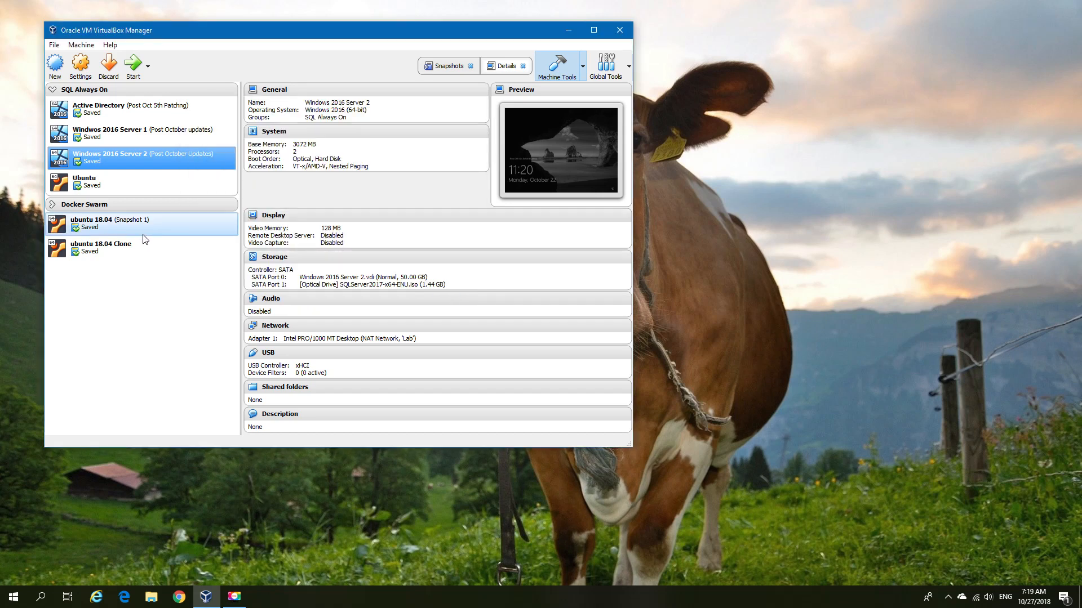
Step: Select ubuntu 18.04 Clone and bring up its network settings
click(100, 247)
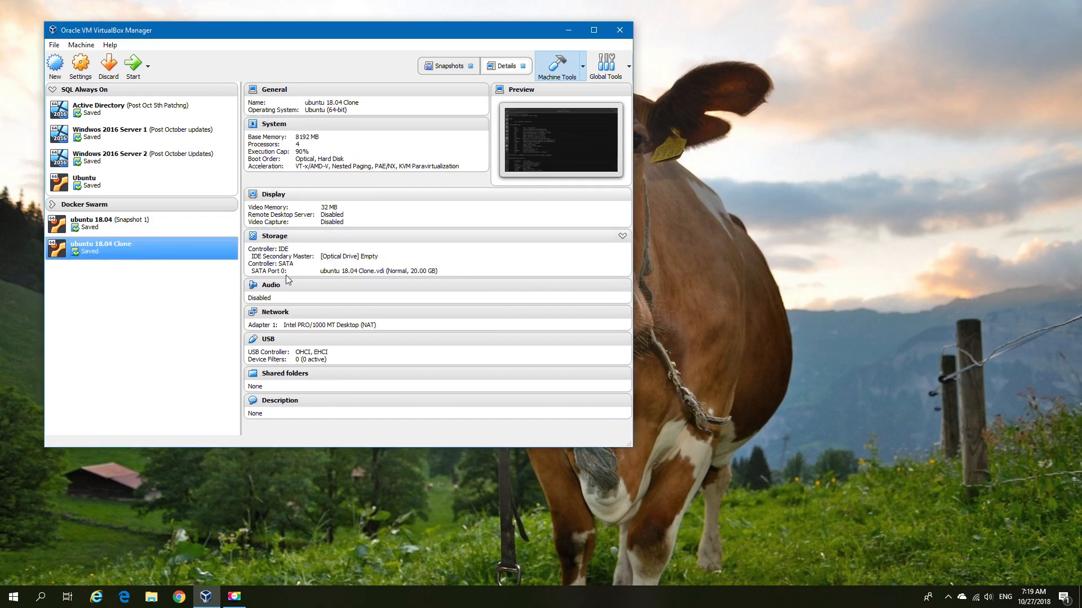
click(80, 66)
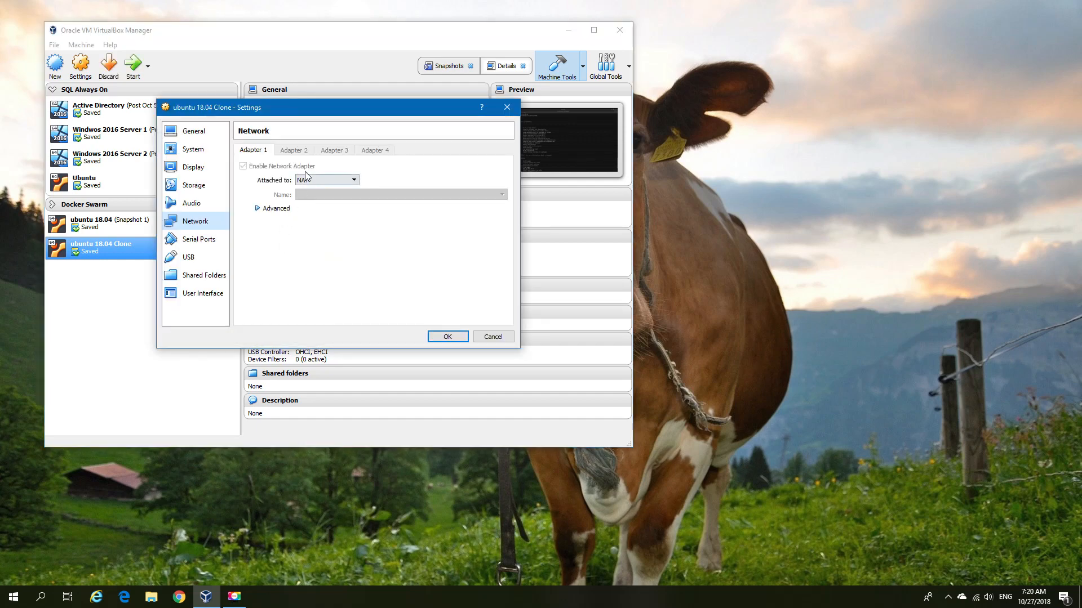
Step: Try attaching Adapter 1 to the Lab NAT Network, then return it to plain NAT
click(353, 179)
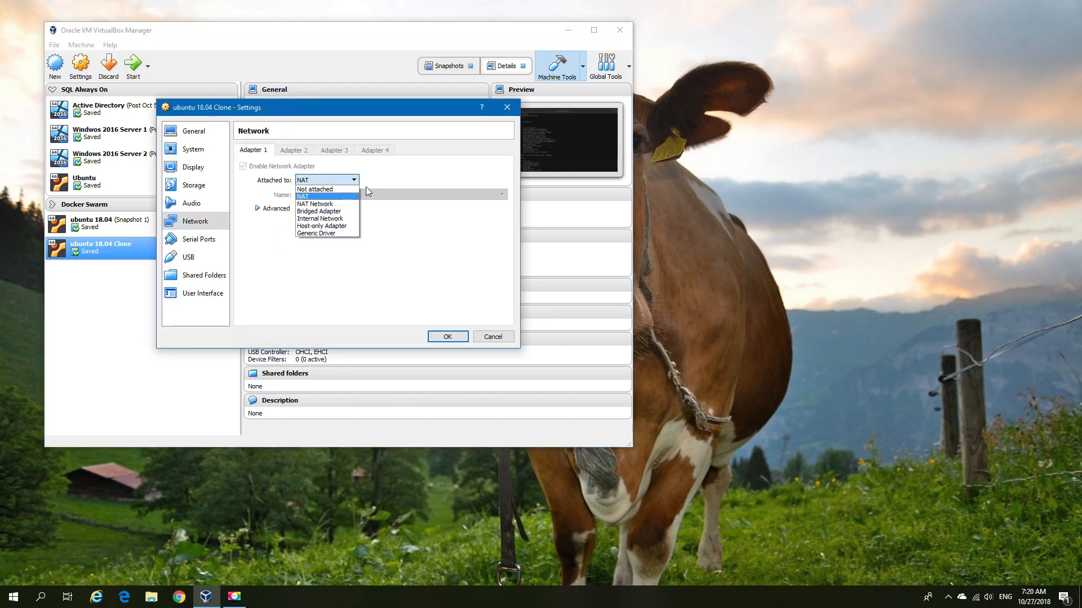
mouse_move(319, 218)
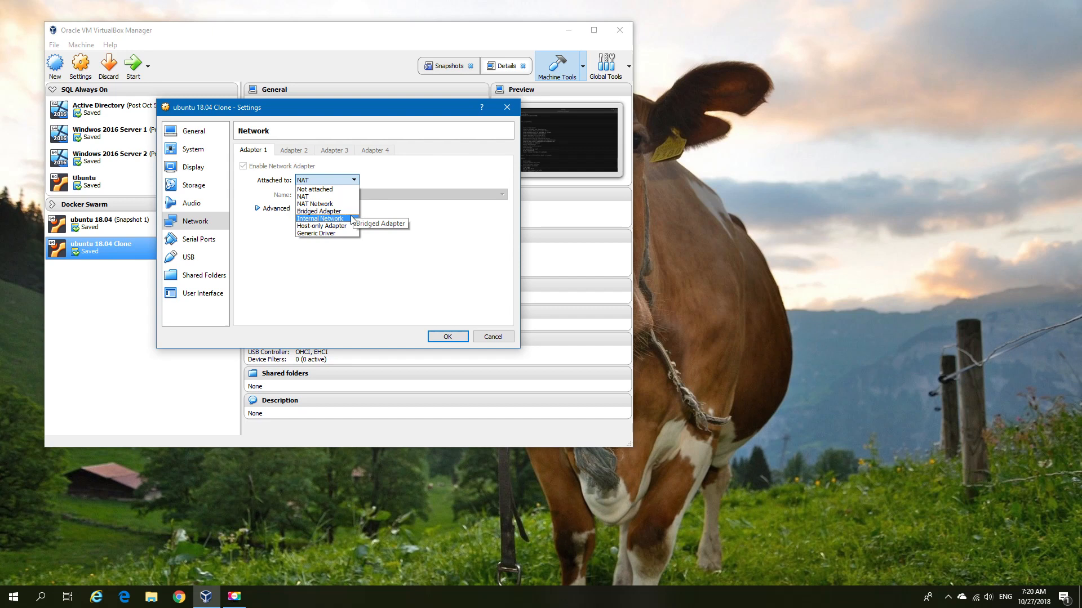
mouse_move(314, 204)
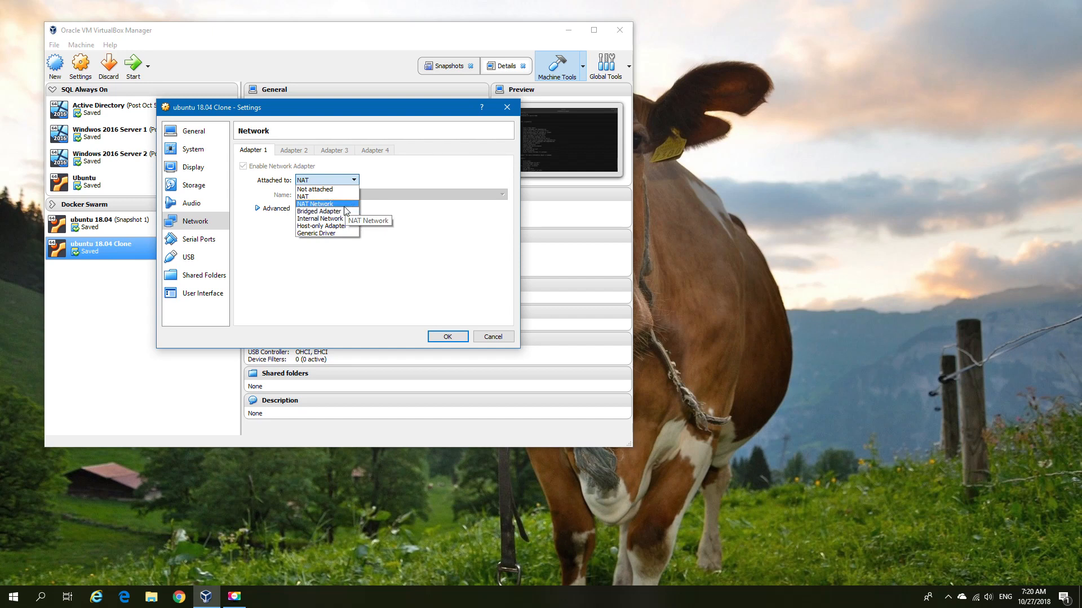
click(315, 203)
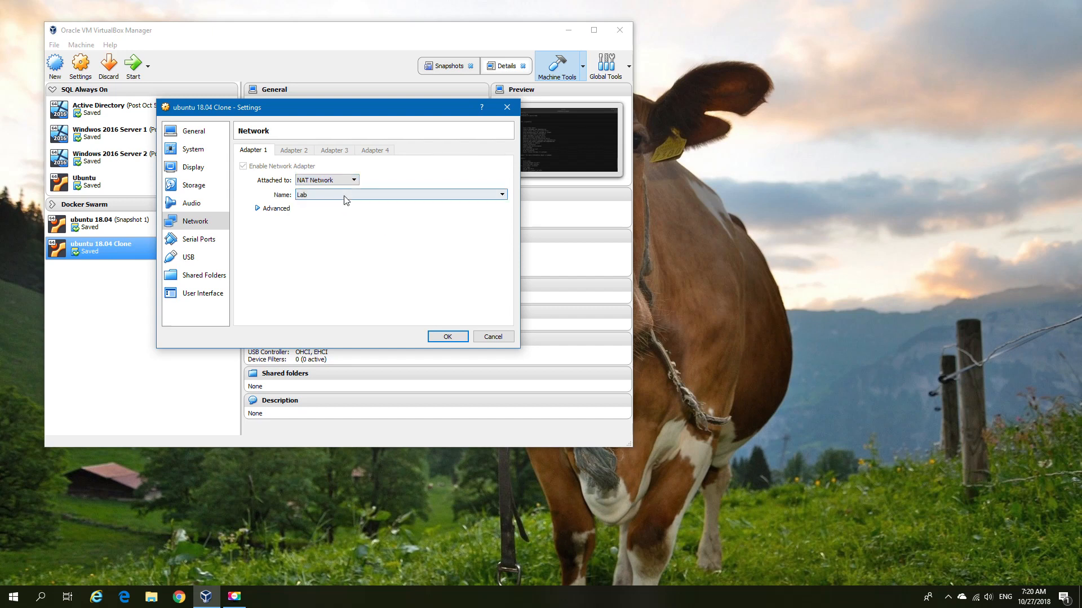
click(502, 193)
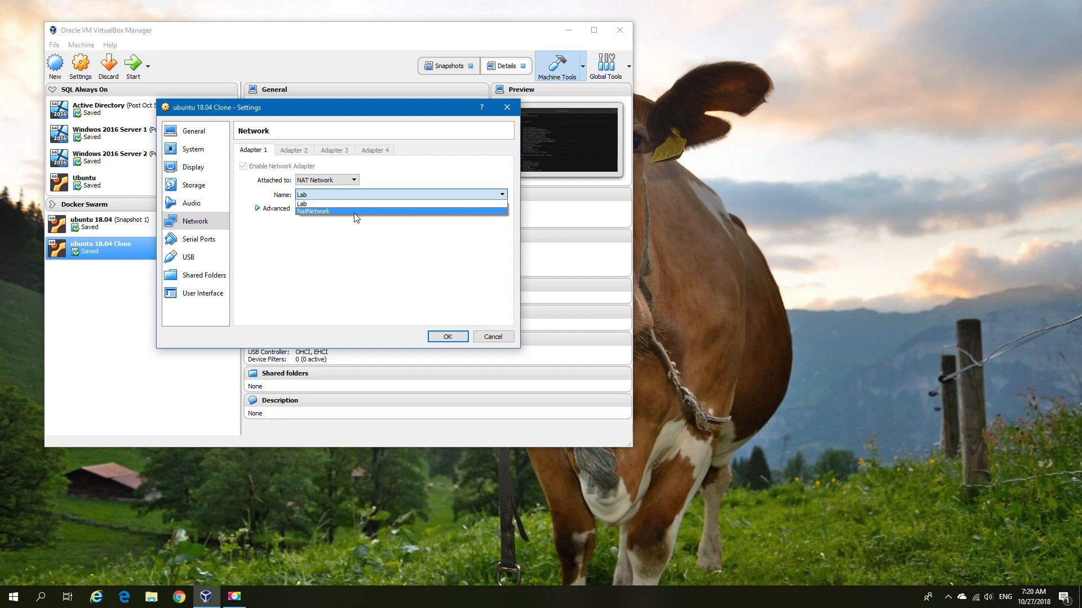
mouse_move(364, 236)
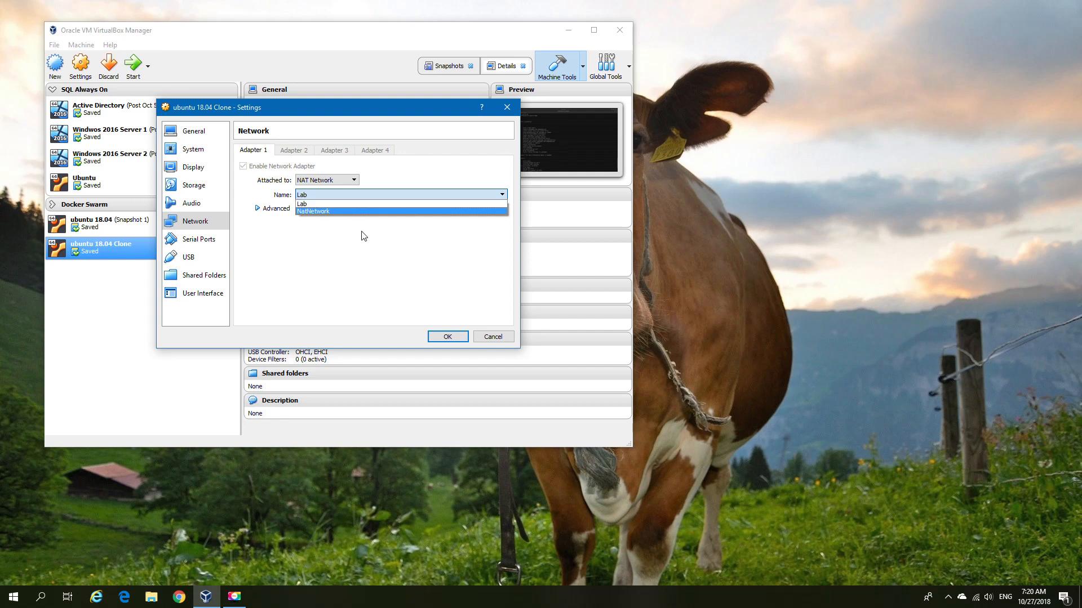
mouse_move(352, 223)
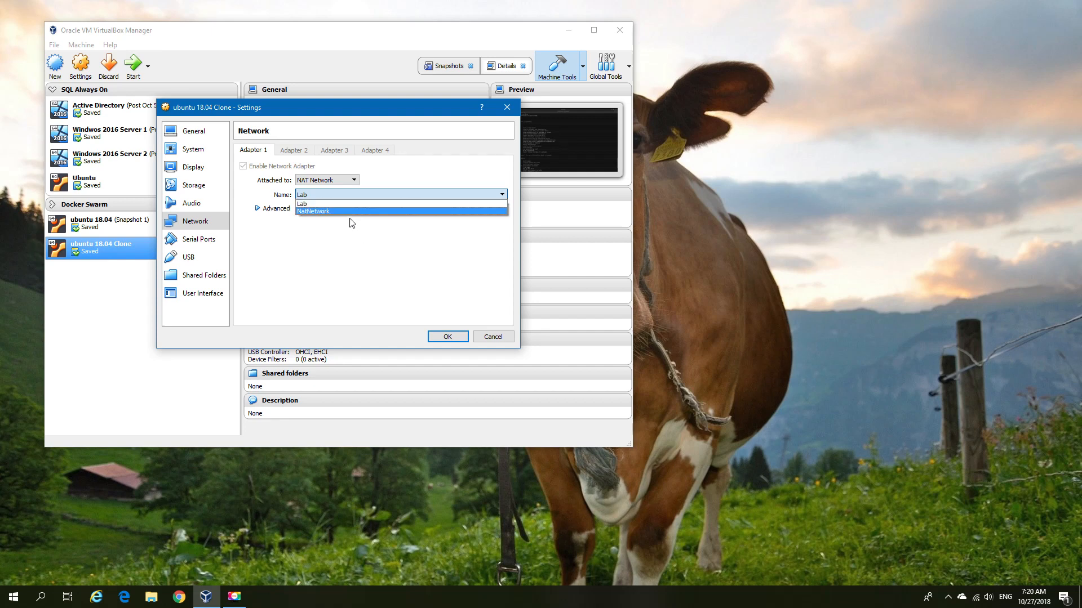
mouse_move(352, 204)
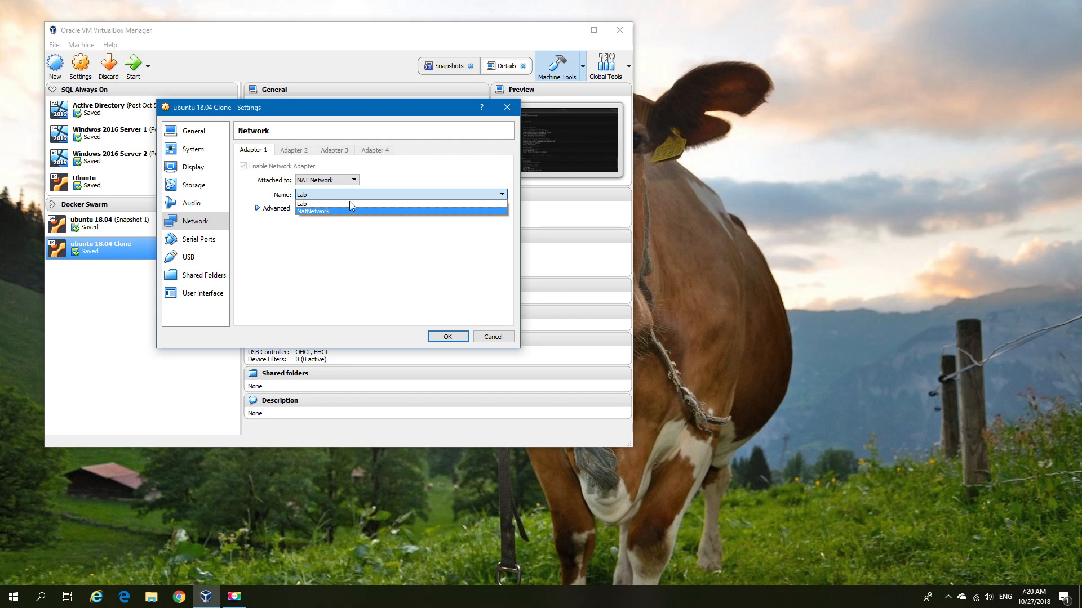
click(354, 181)
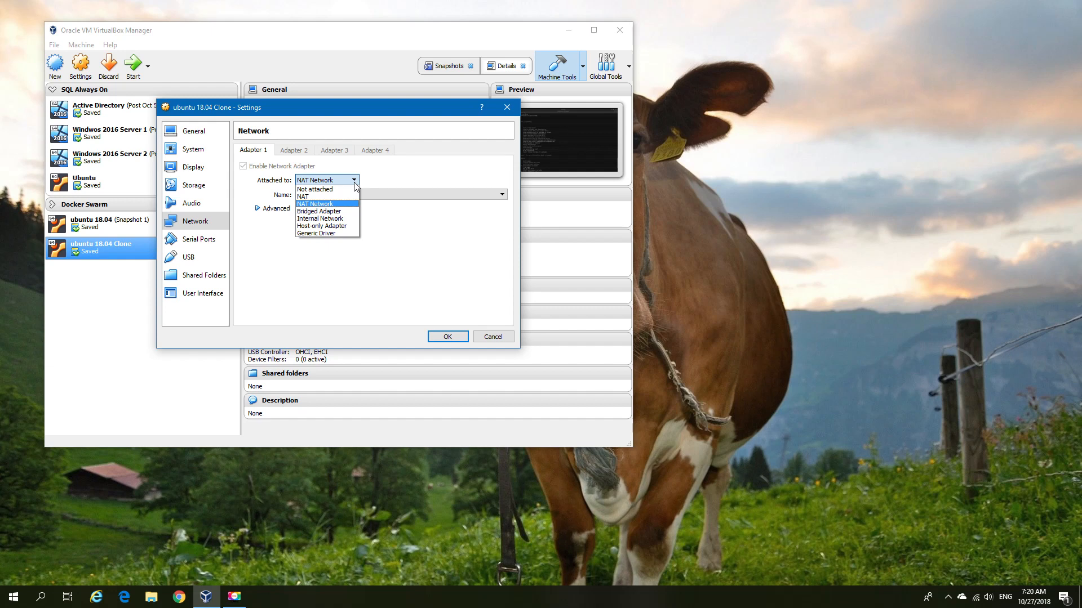
mouse_move(315, 196)
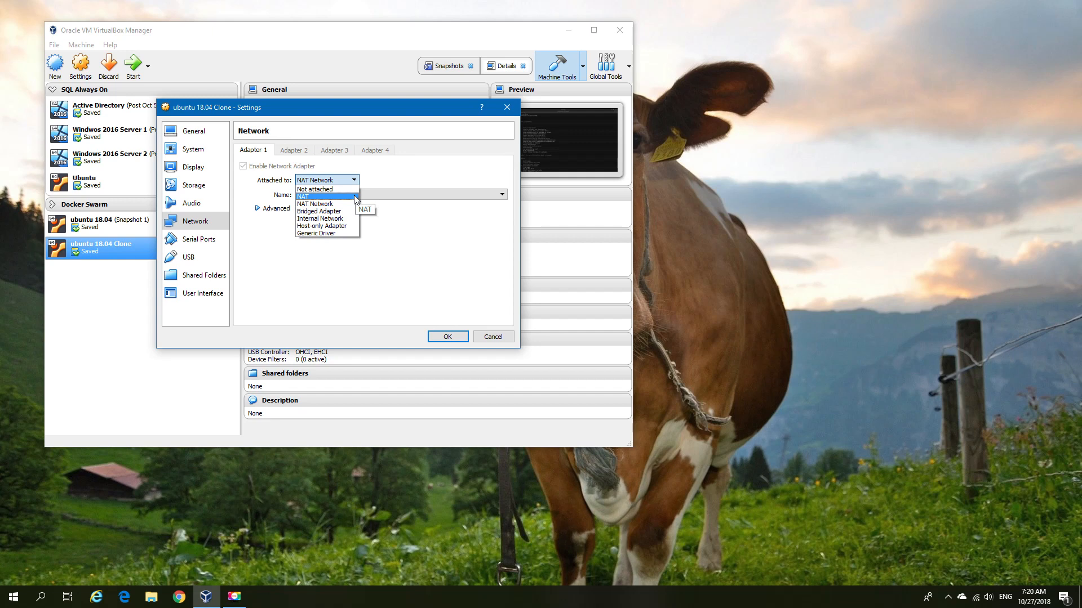
click(302, 196)
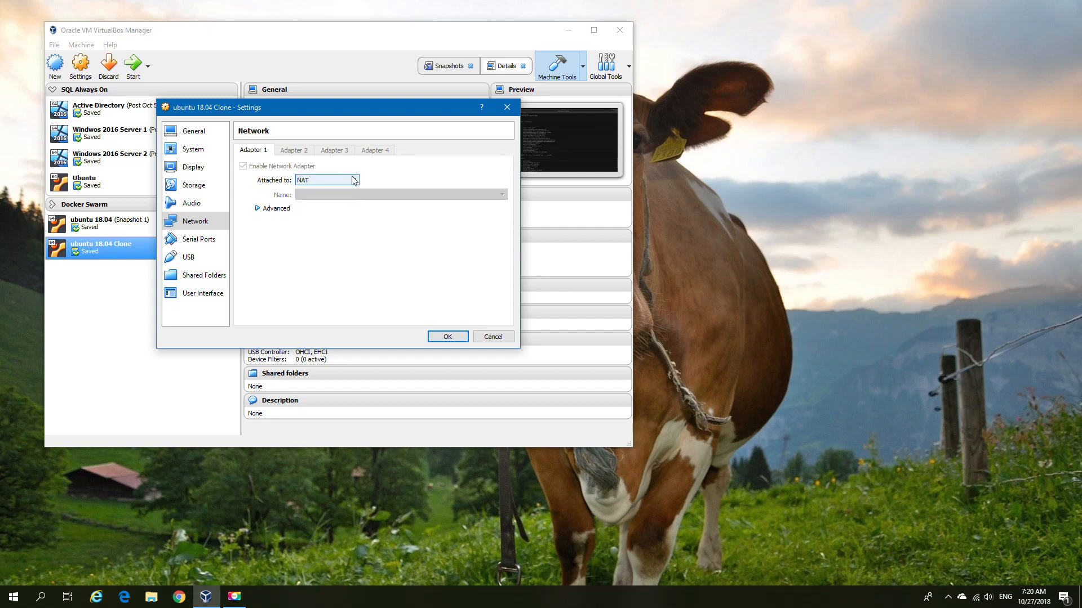
Step: Explore the Bridged Adapter host list, then leave Adapter 1 attached to NAT and confirm
click(352, 180)
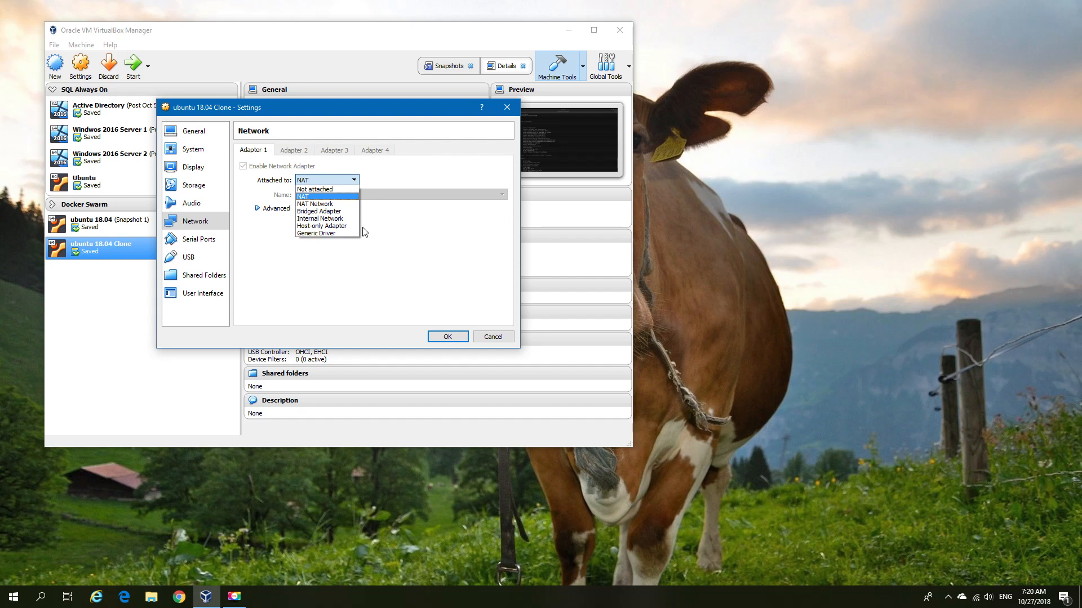
mouse_move(319, 210)
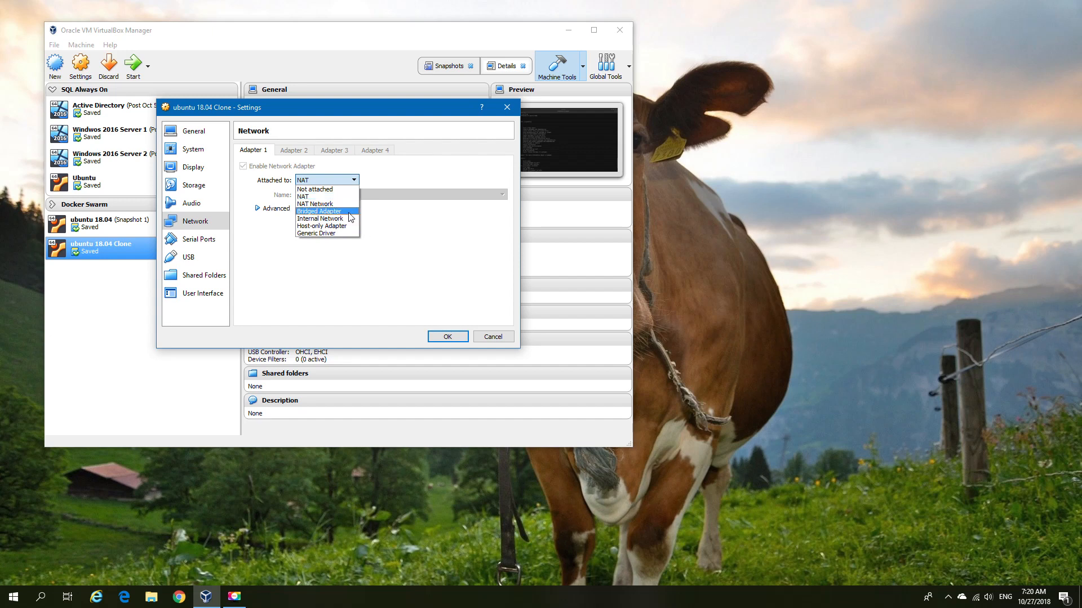
click(318, 211)
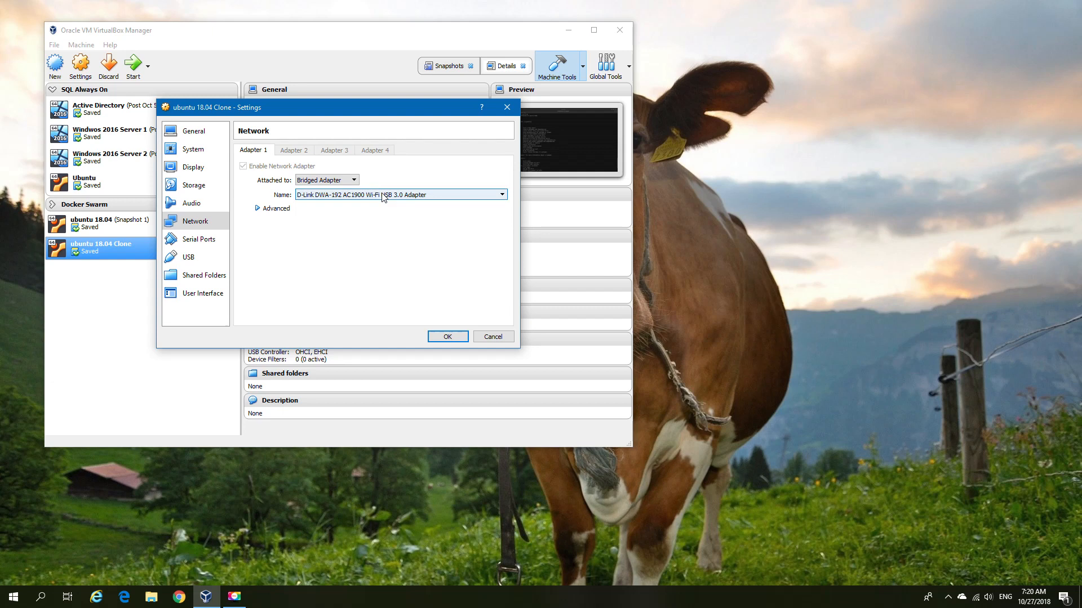
click(501, 194)
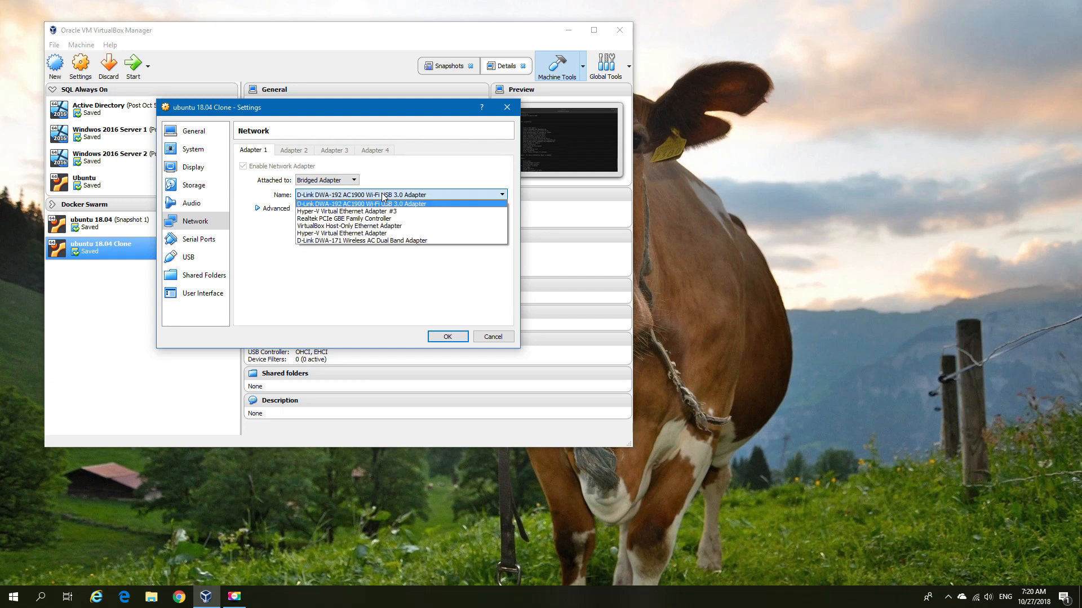
mouse_move(432, 176)
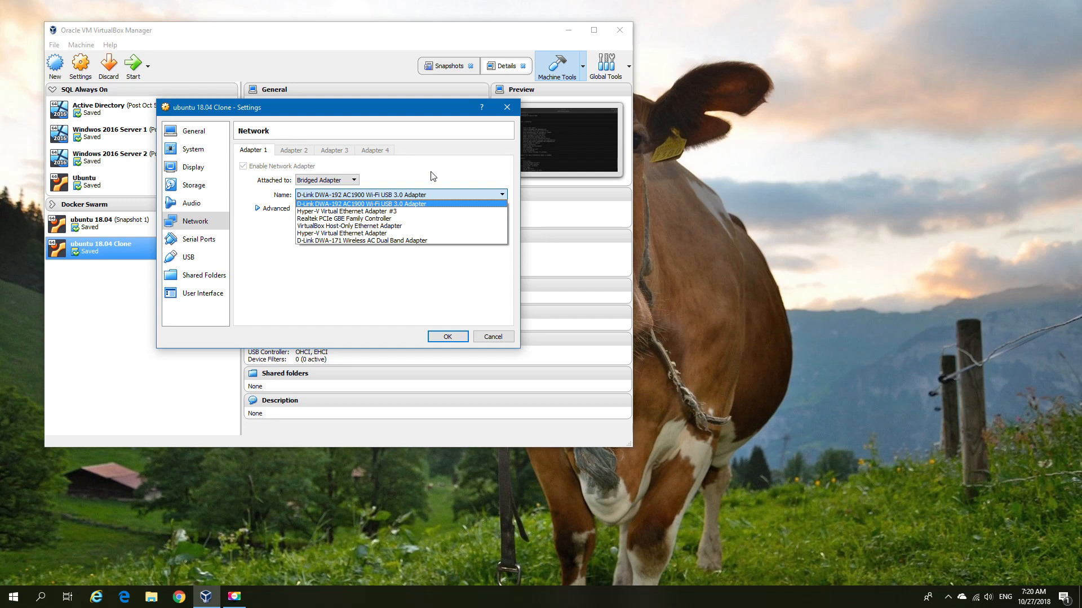
click(360, 204)
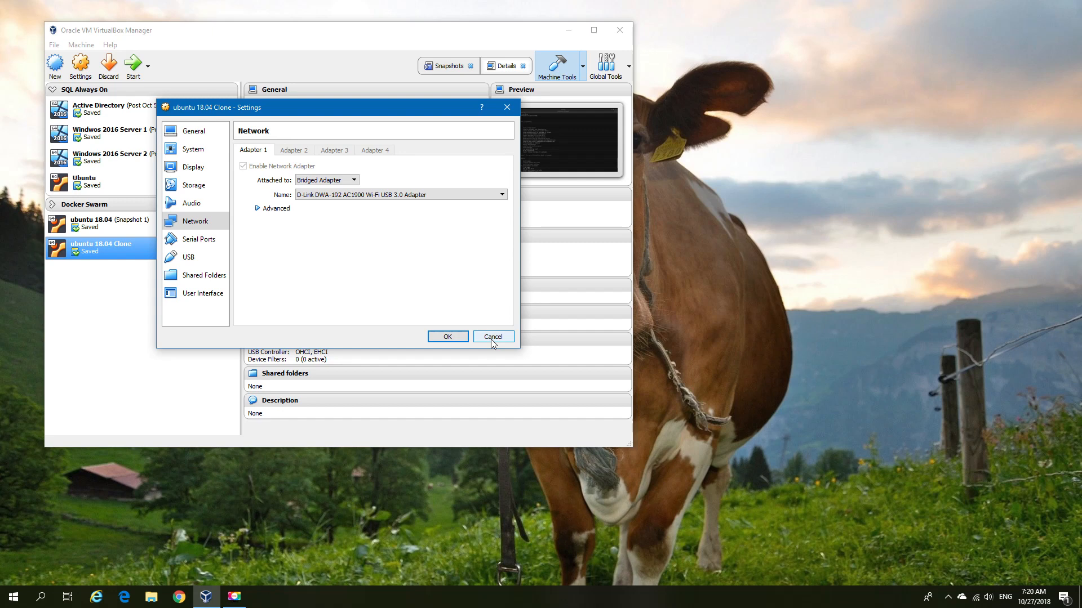
click(352, 181)
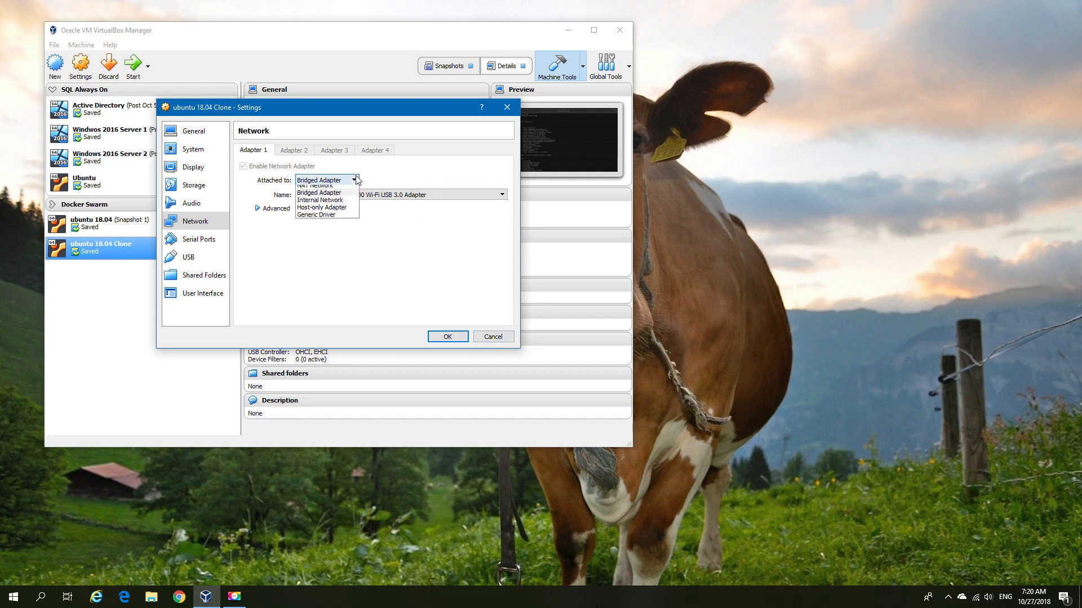
click(318, 188)
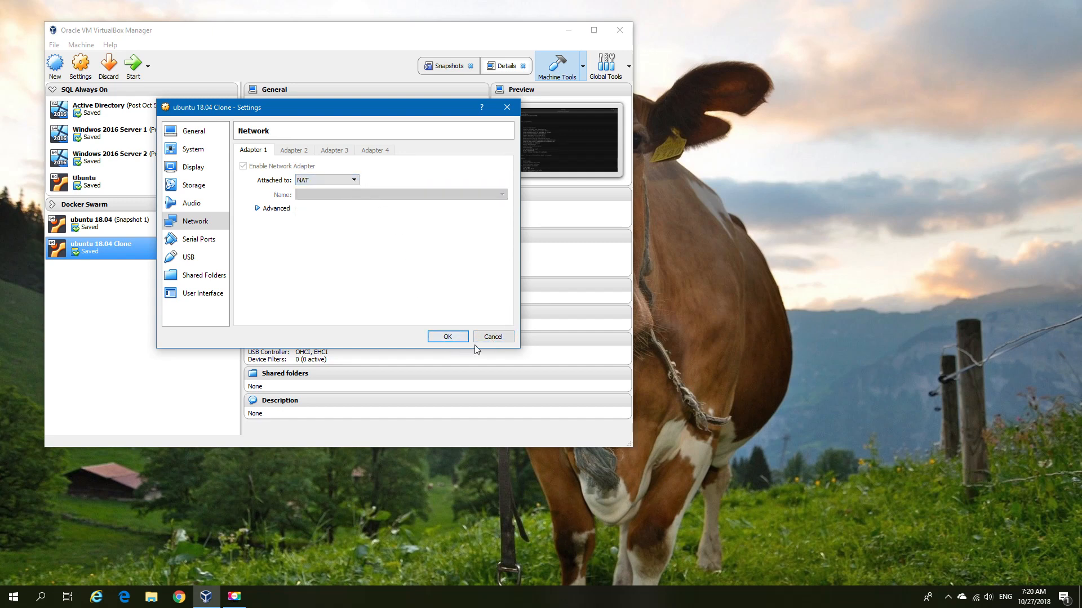
click(447, 337)
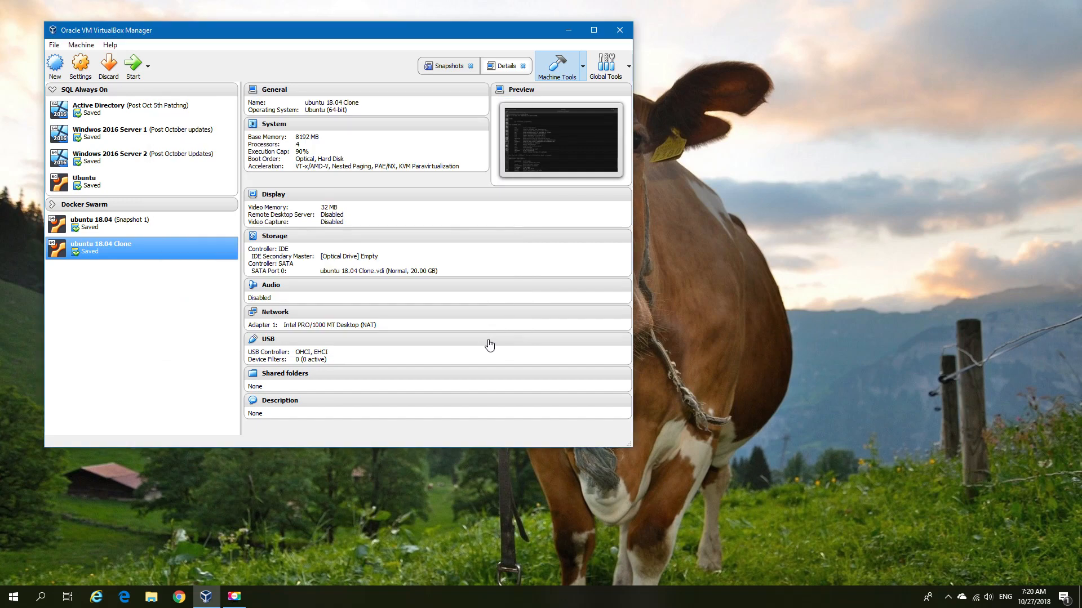
mouse_move(430, 347)
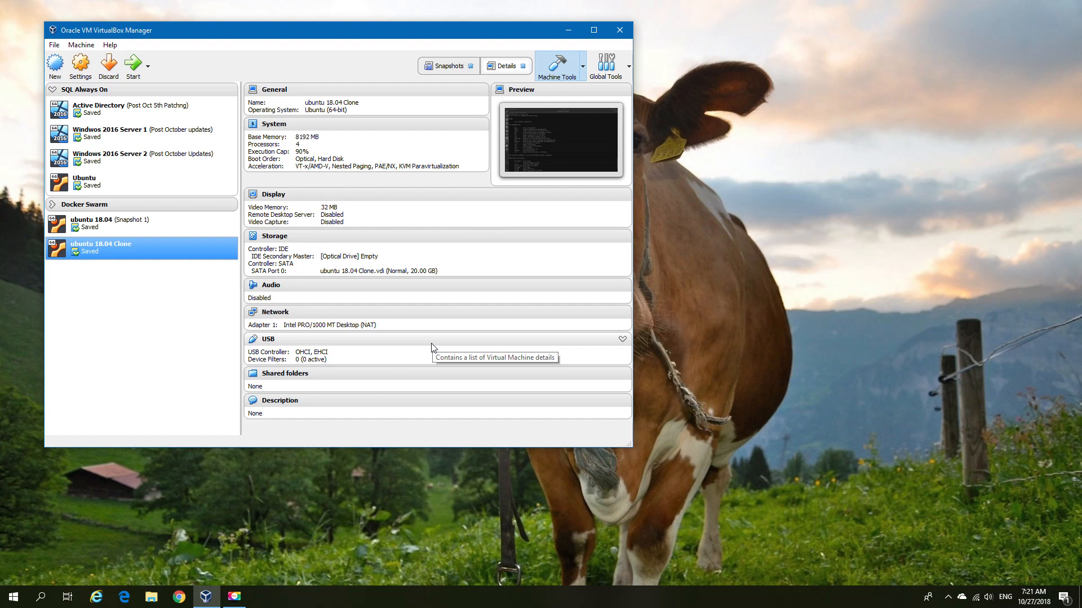
mouse_move(640, 349)
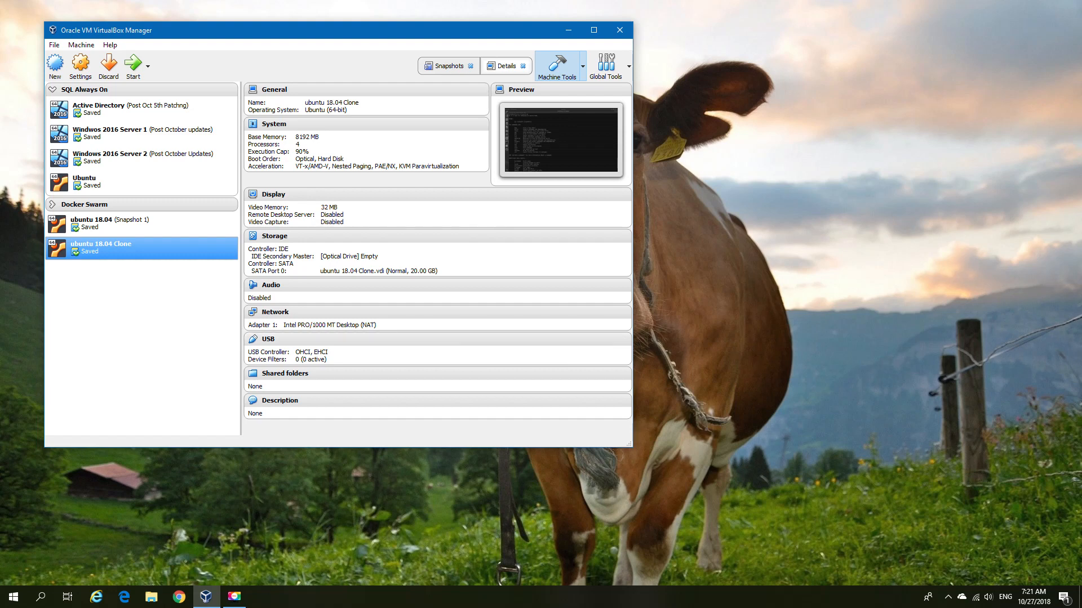
click(131, 108)
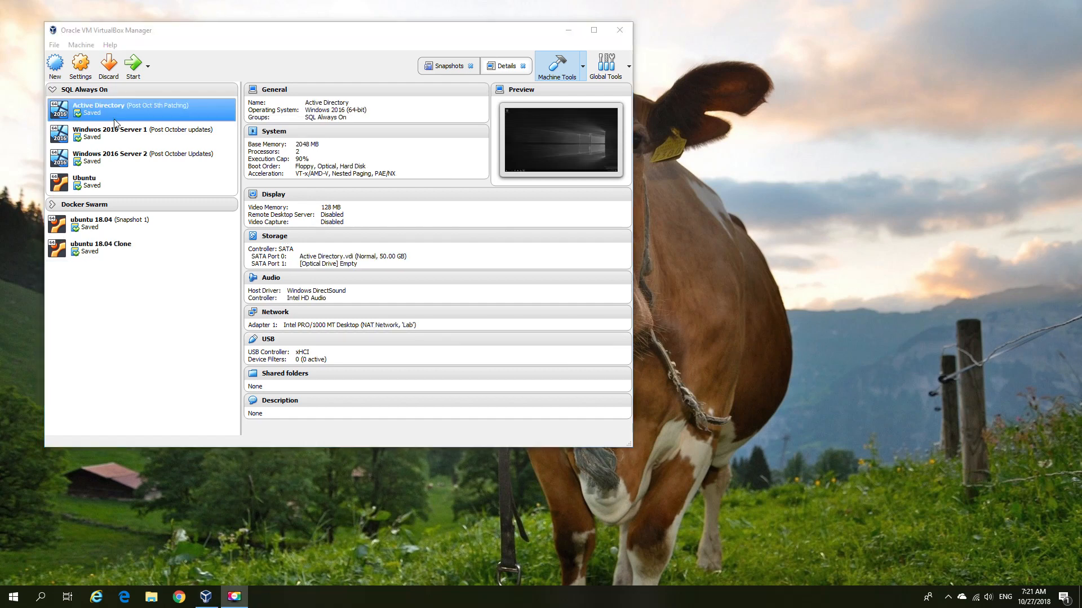
mouse_move(283, 318)
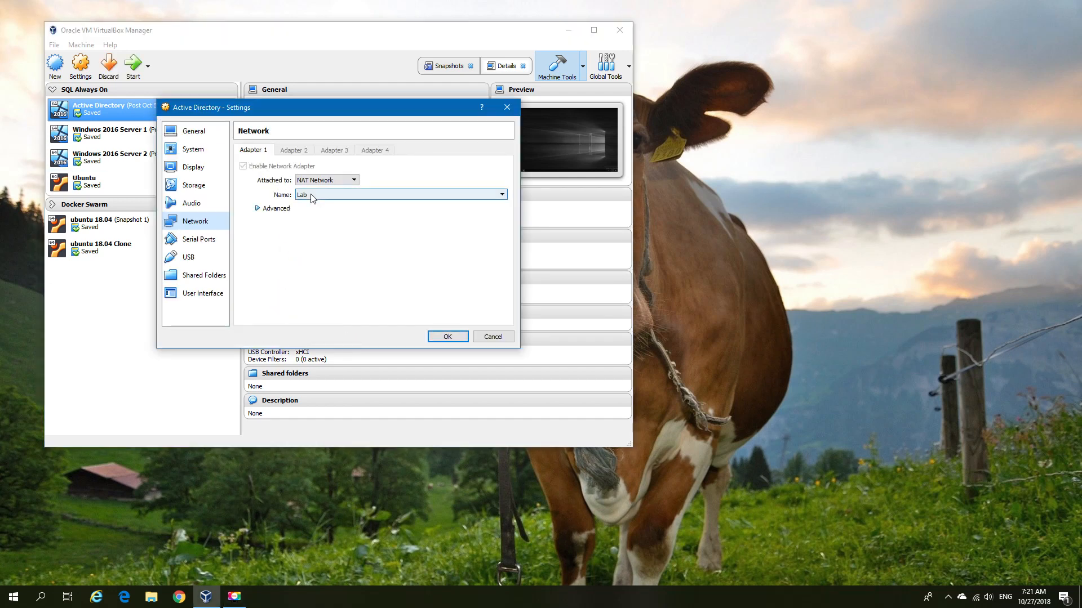
click(446, 336)
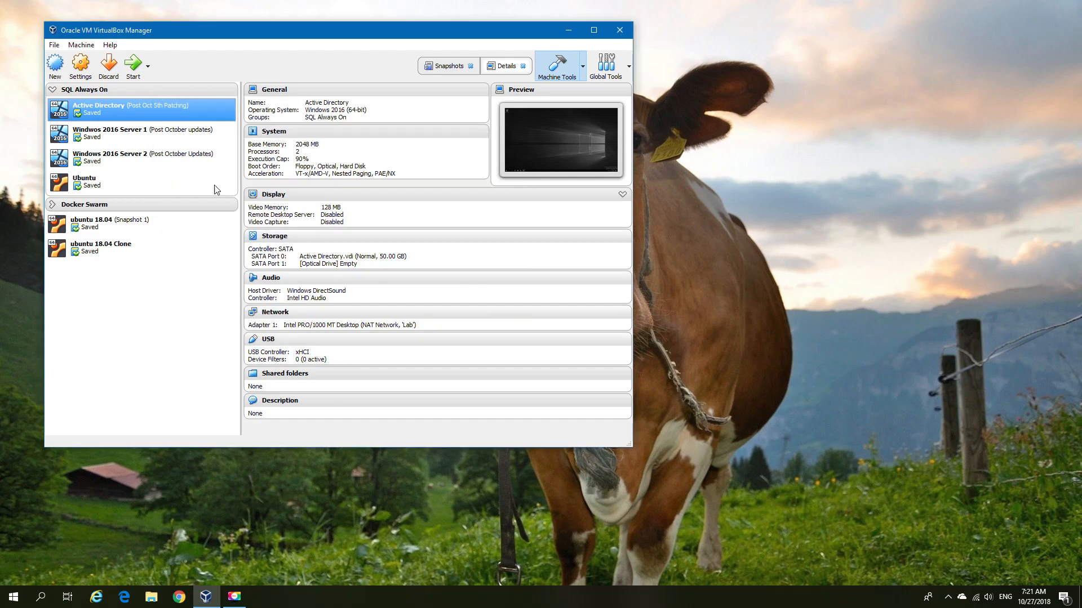
click(111, 133)
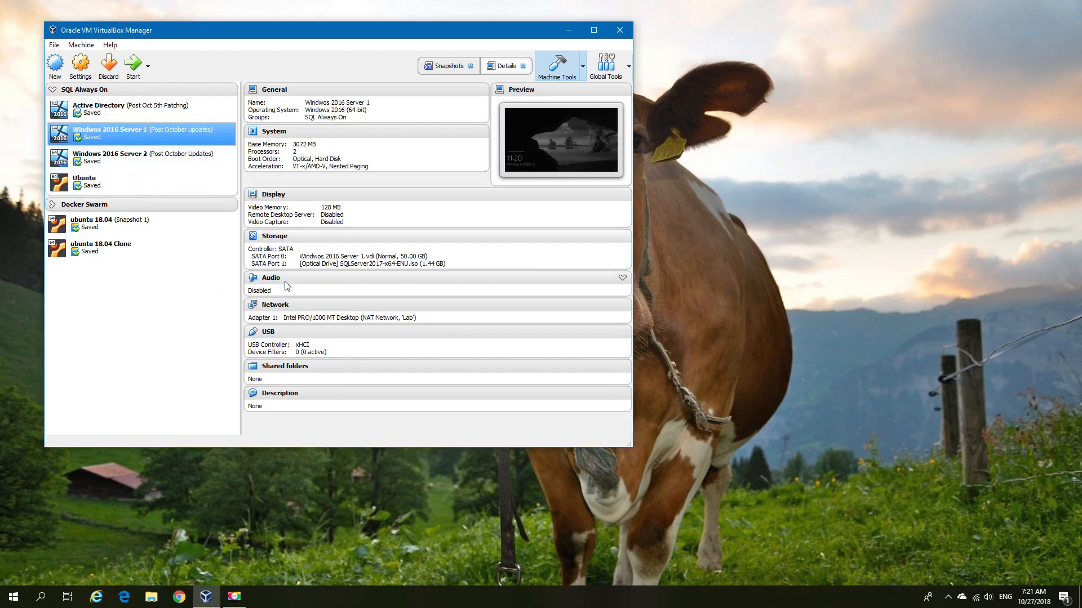
click(80, 66)
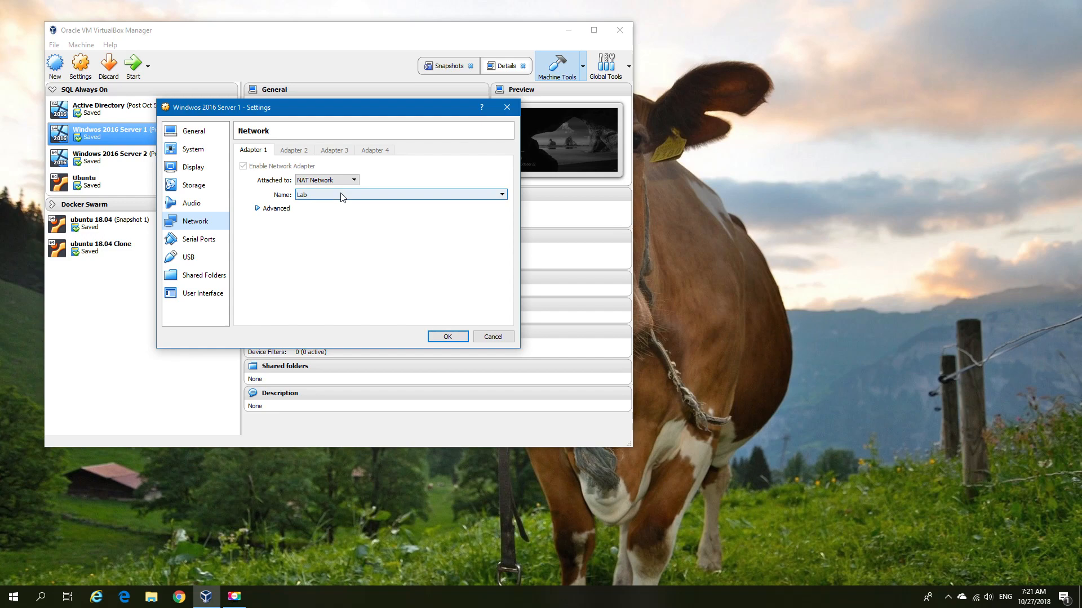
click(446, 337)
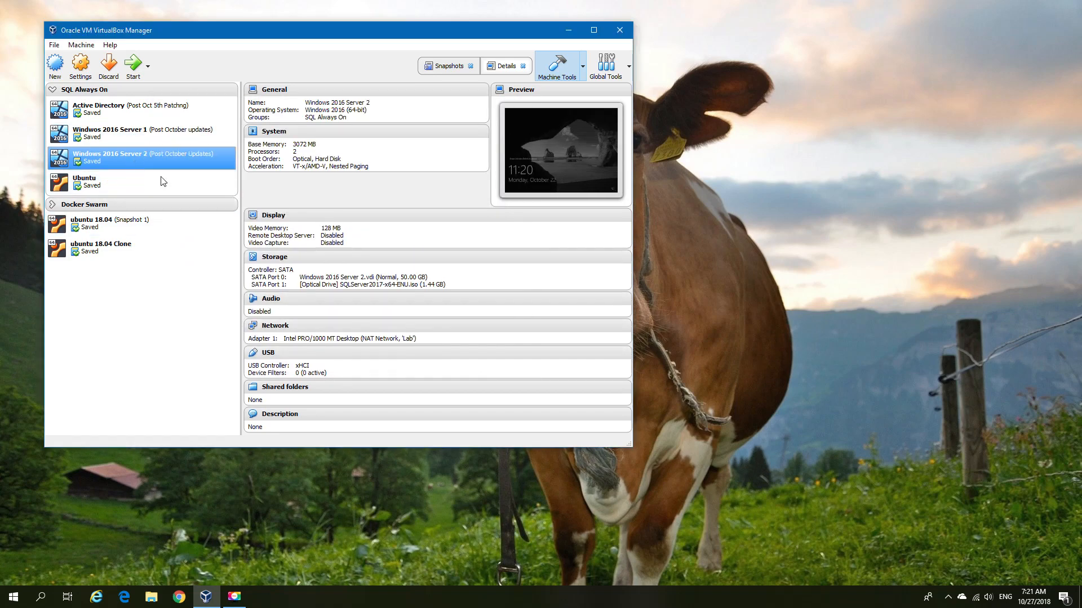
mouse_move(279, 296)
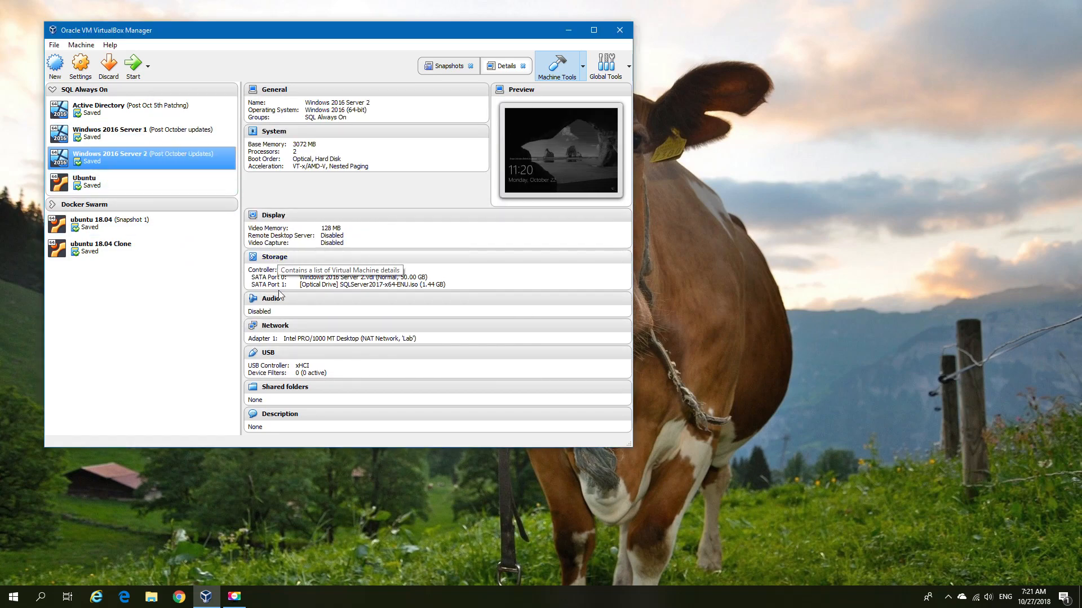
click(80, 65)
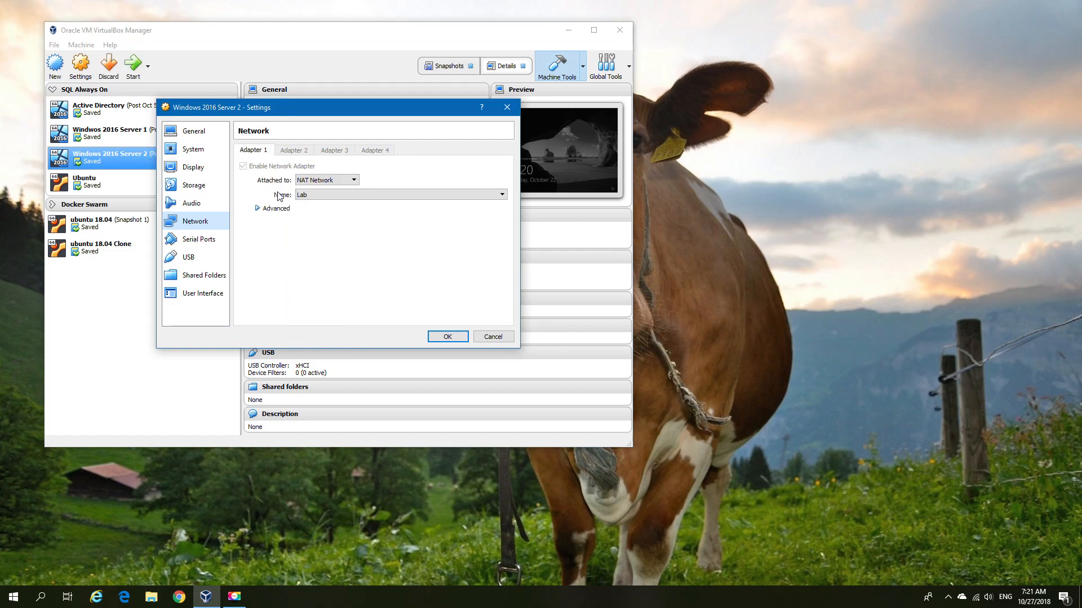
click(446, 337)
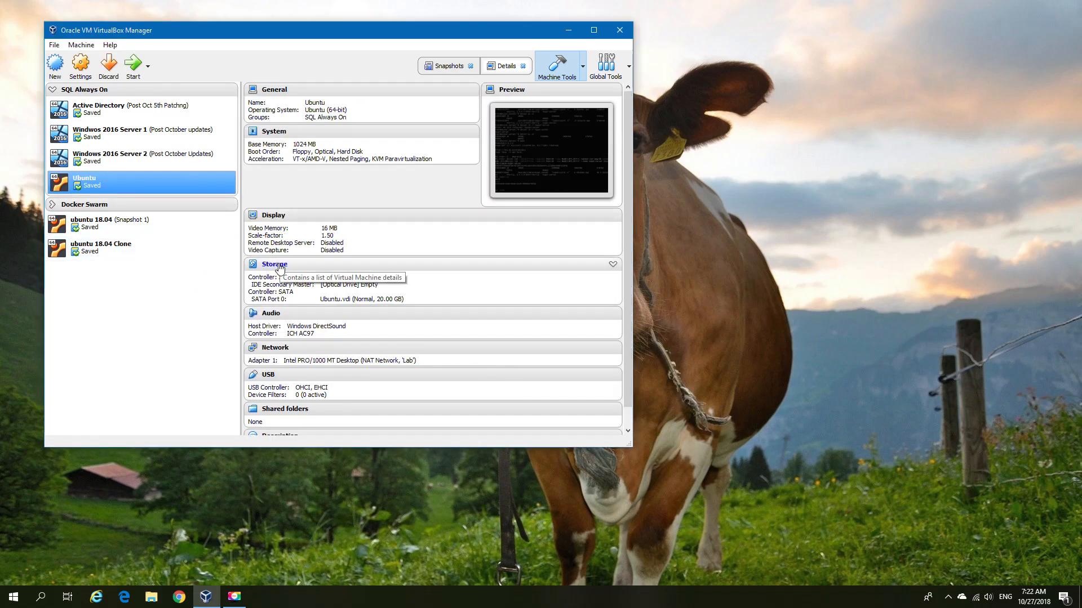
click(79, 65)
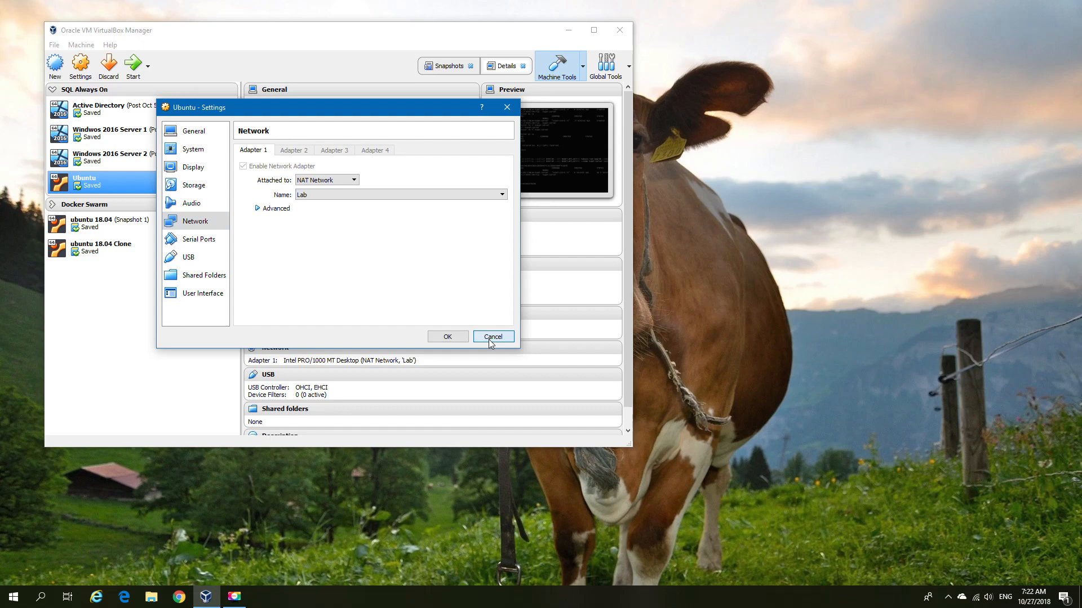
click(492, 337)
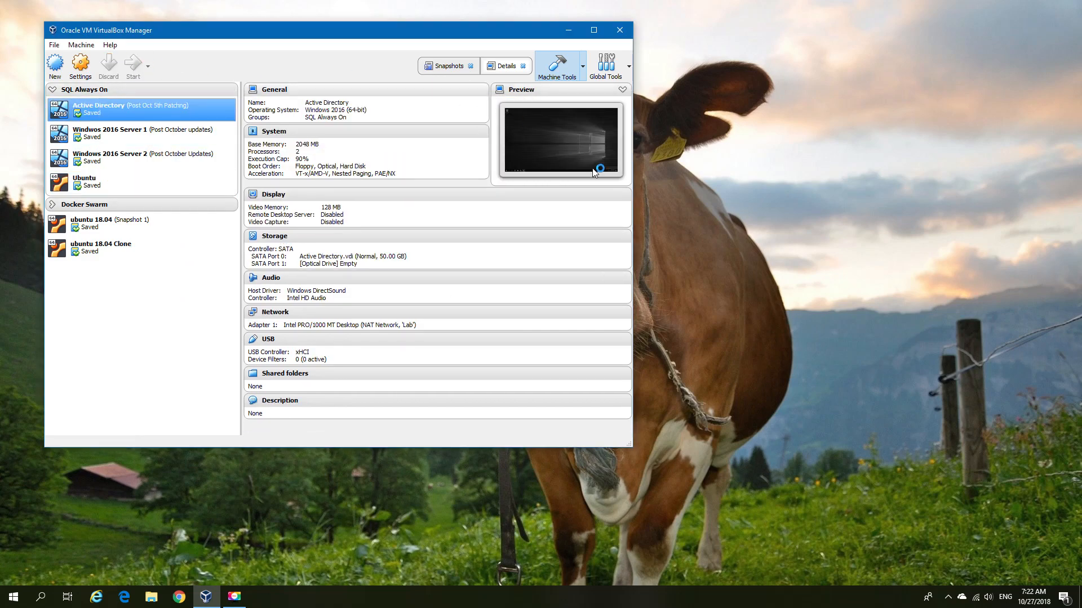
mouse_move(672, 251)
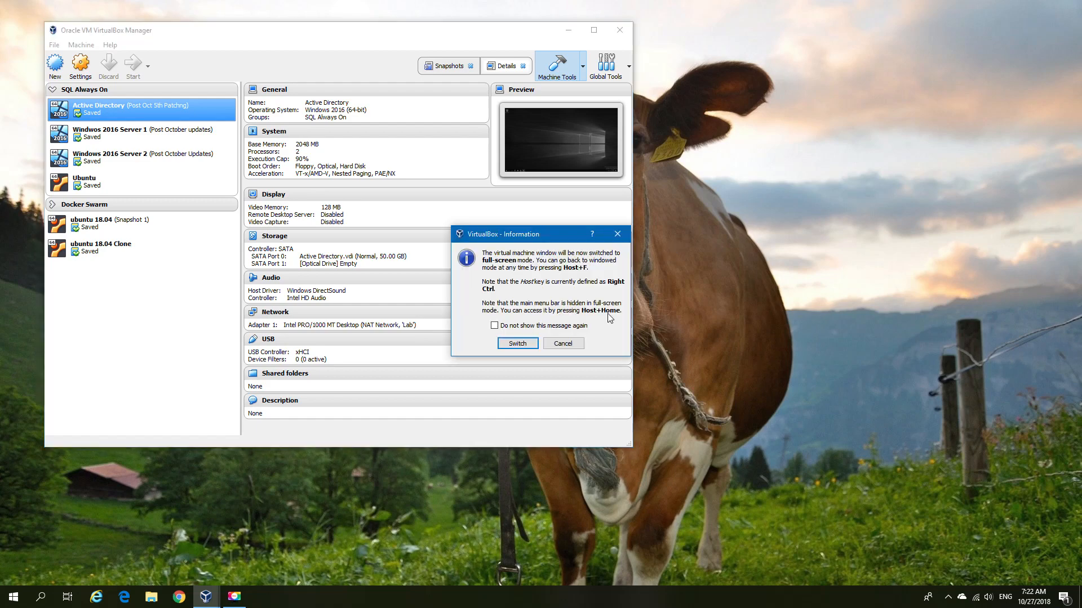
Step: Accept switching the Active Directory machine to full-screen mode
click(517, 343)
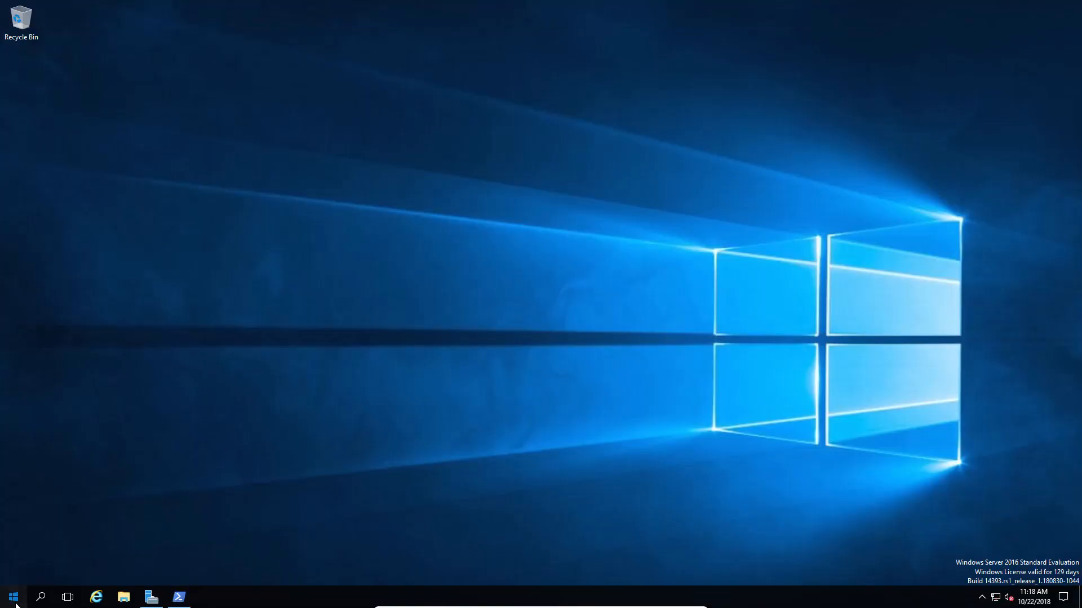
Step: Expand the DHCP server's IPv4 Lab-Range scope and view its 172.16.1.50–172.16.1.254 address pool
click(11, 597)
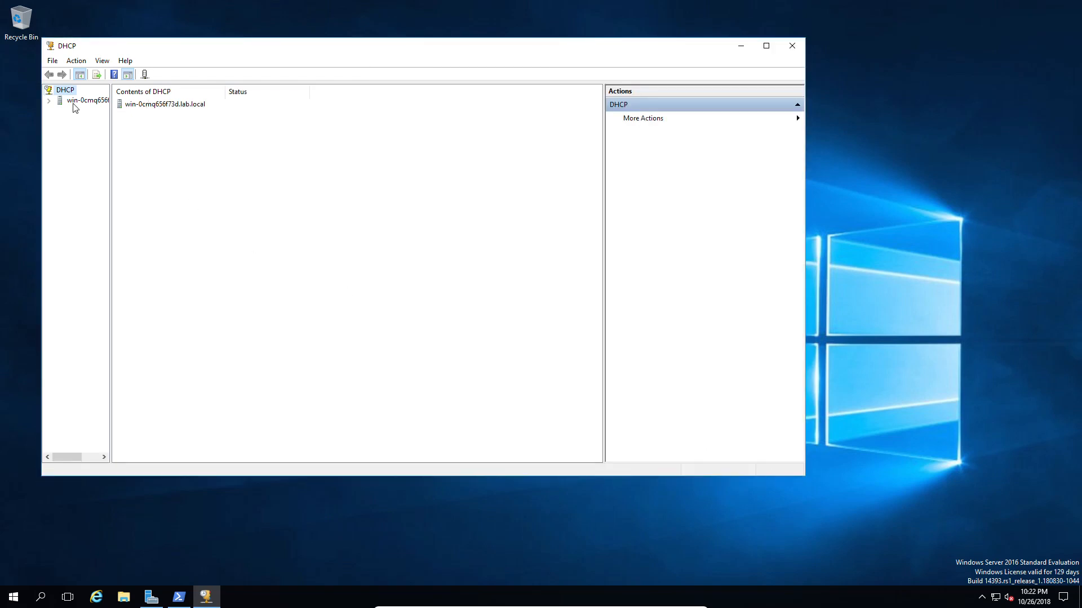
click(48, 101)
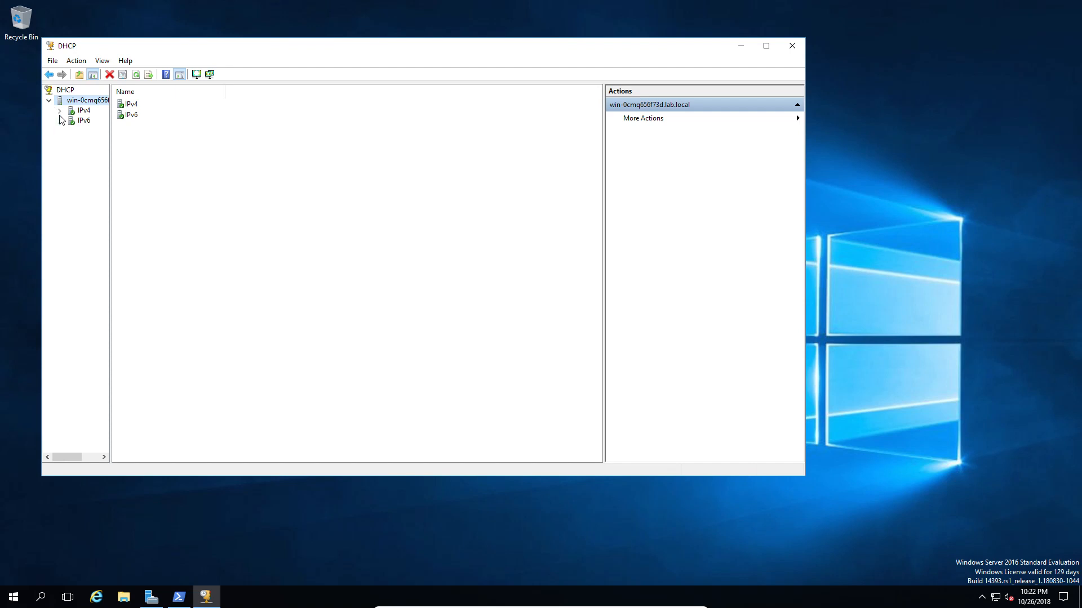
click(60, 111)
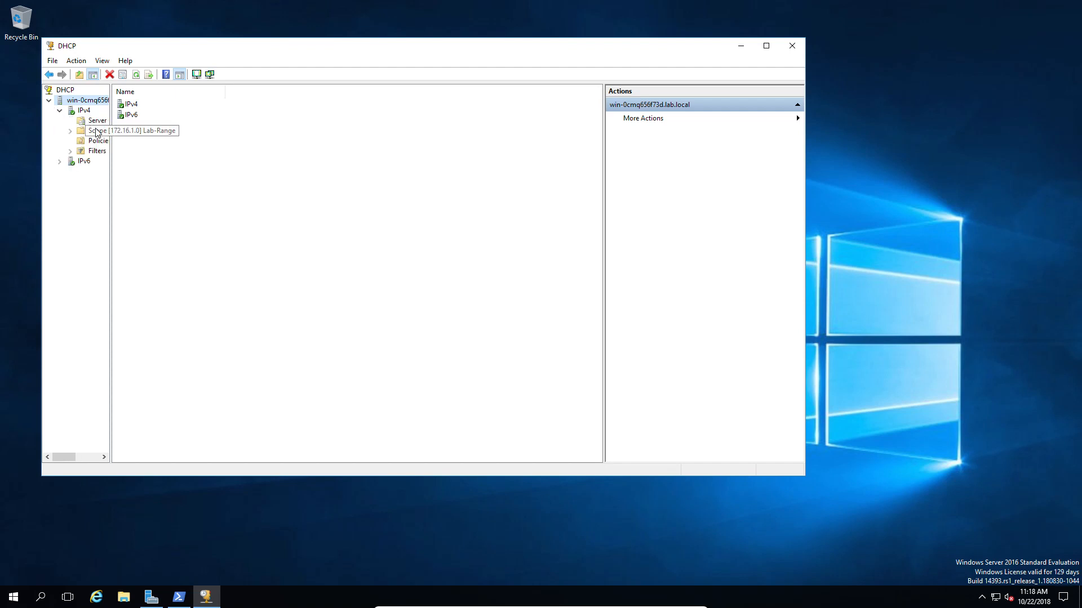
click(90, 130)
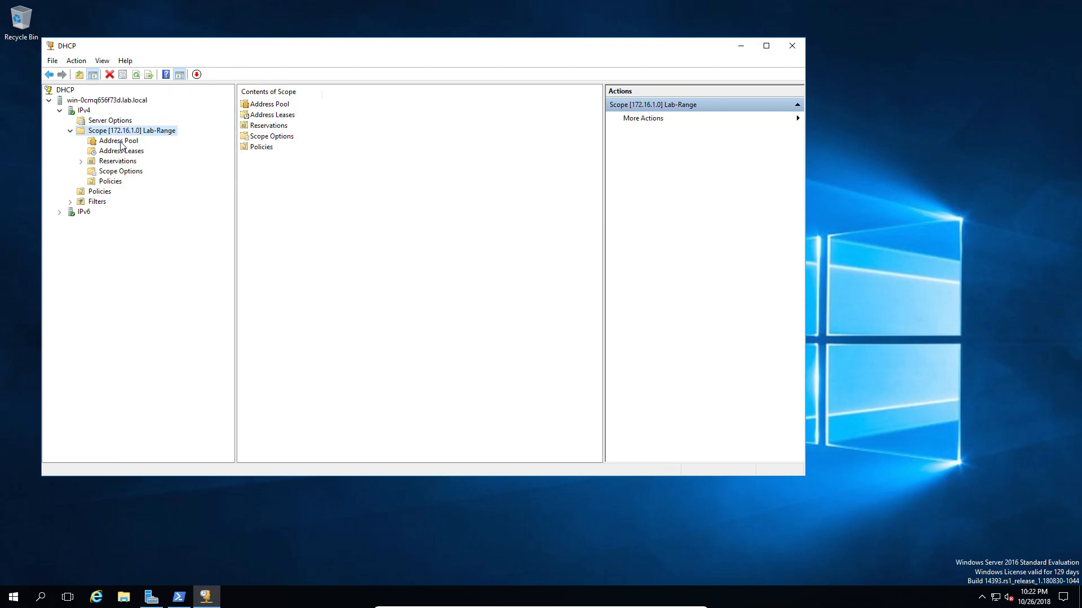
click(119, 141)
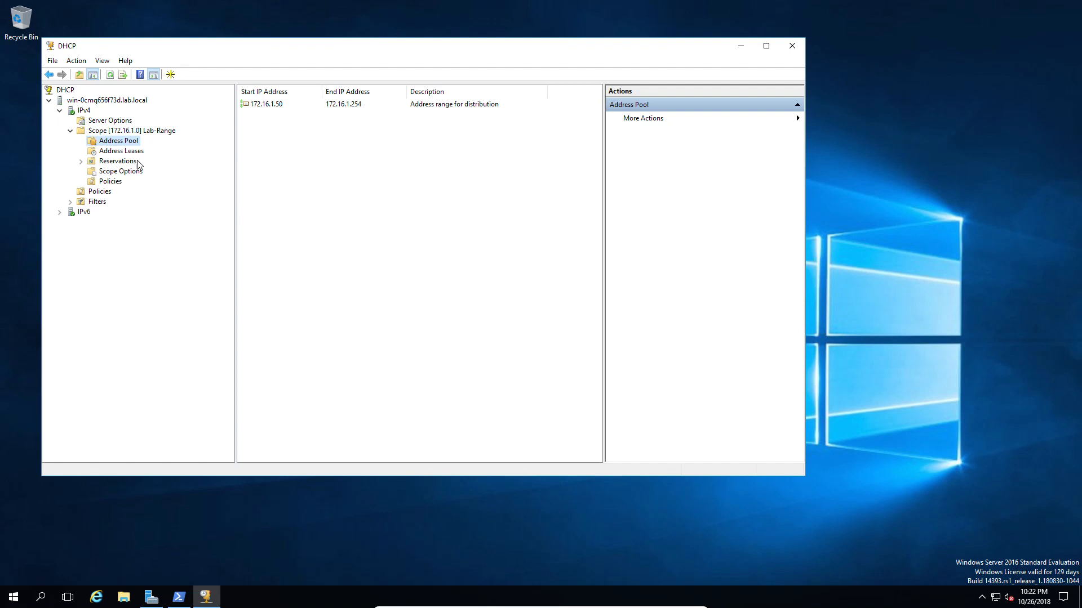
Step: Check the scope's empty address leases, reservations and scope options
click(122, 150)
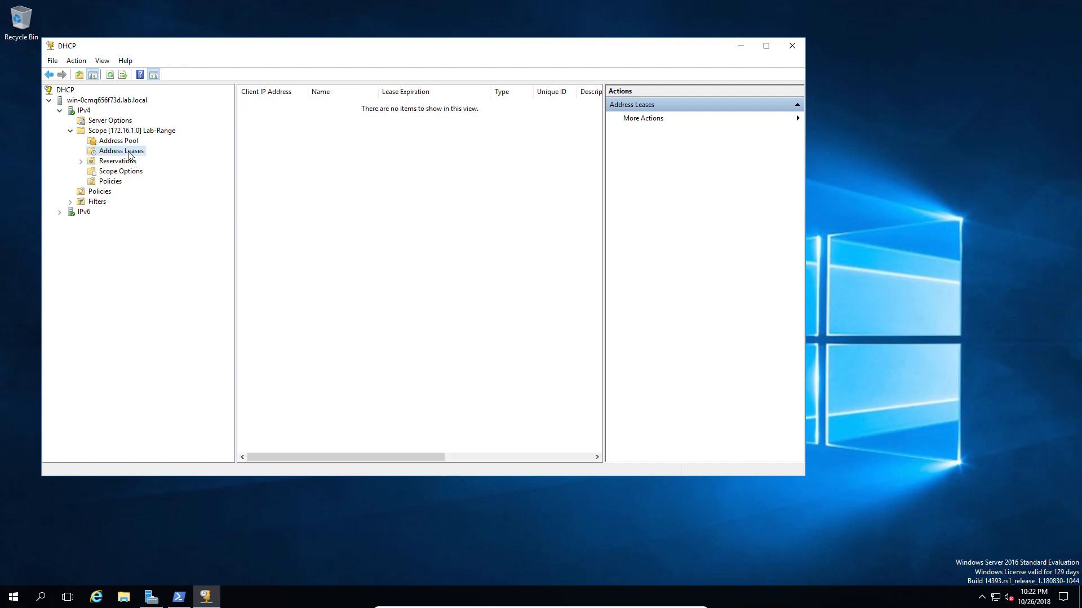
click(117, 161)
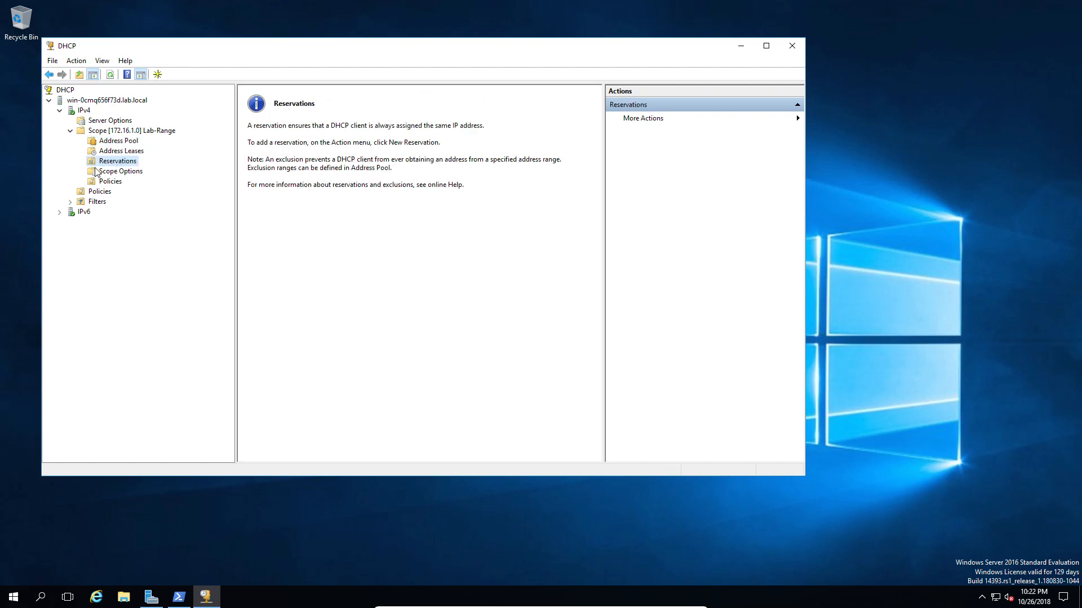
click(121, 149)
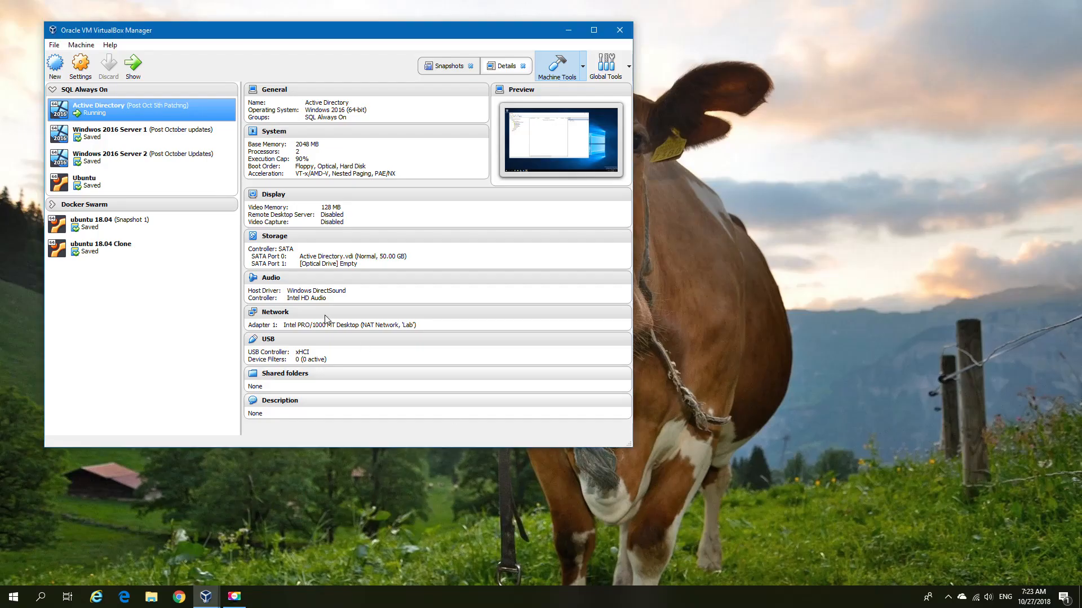
Step: Select the Windows 2016 Server 1 machine
click(108, 134)
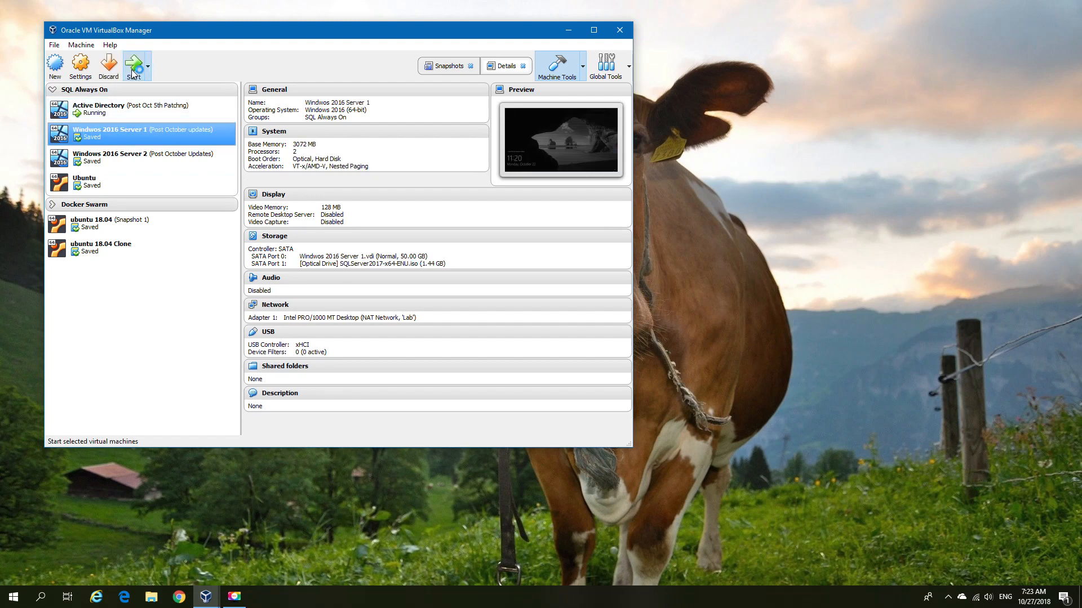
mouse_move(634, 259)
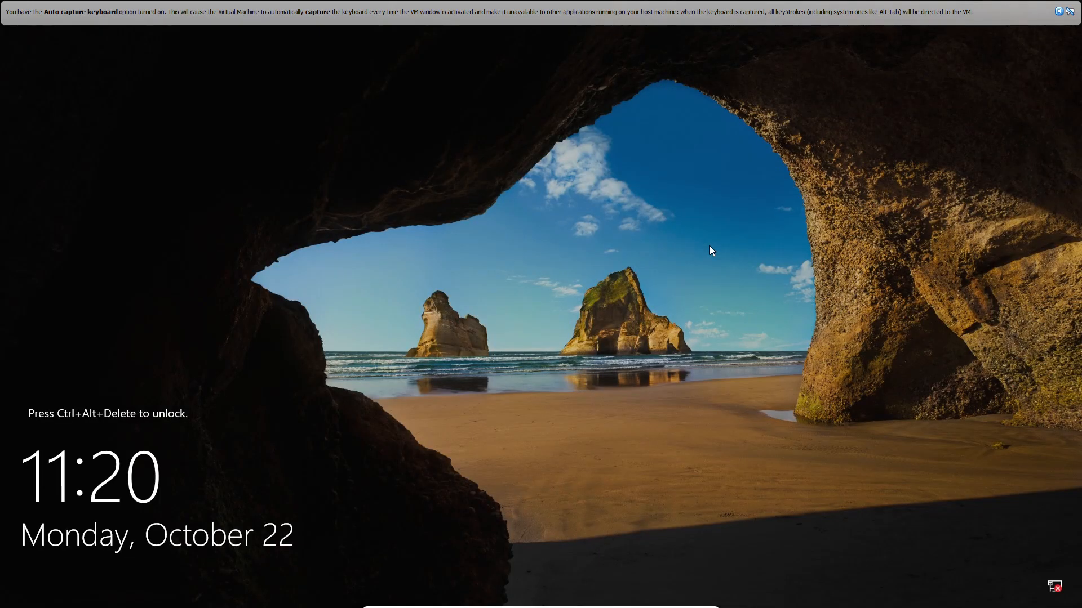
Step: Unlock with Ctrl+Alt+Delete and sign in as the domain administrator with the password
key(ctrl+alt+delete)
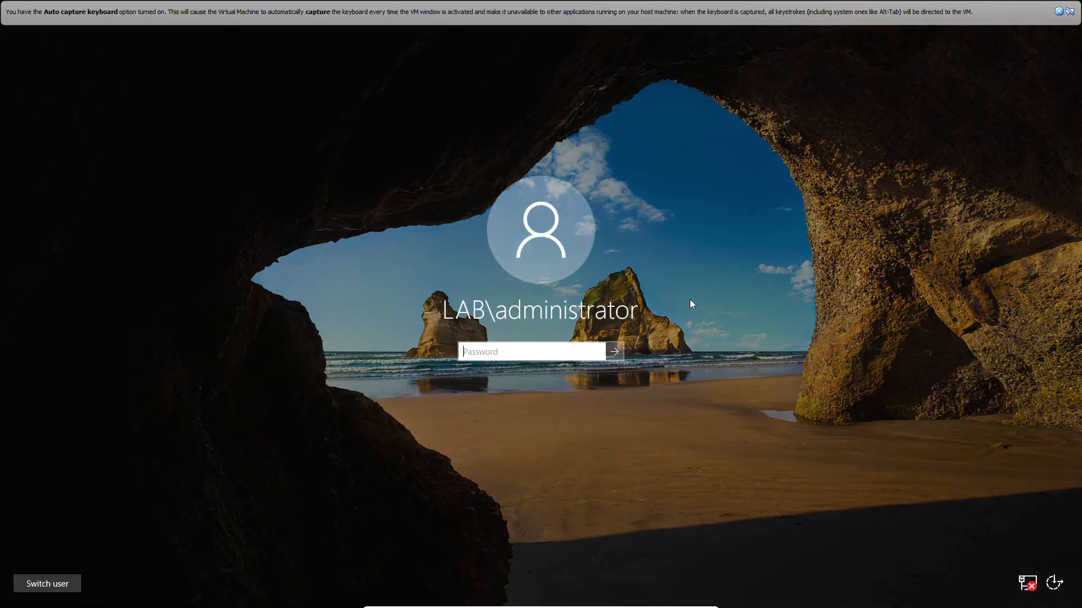
text(password)
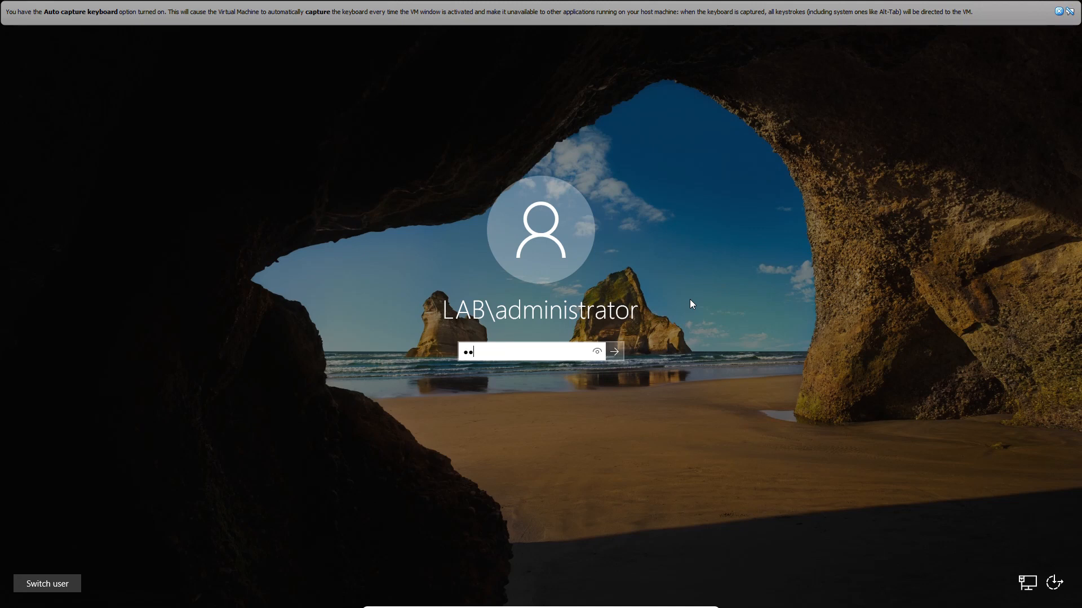
text(password)
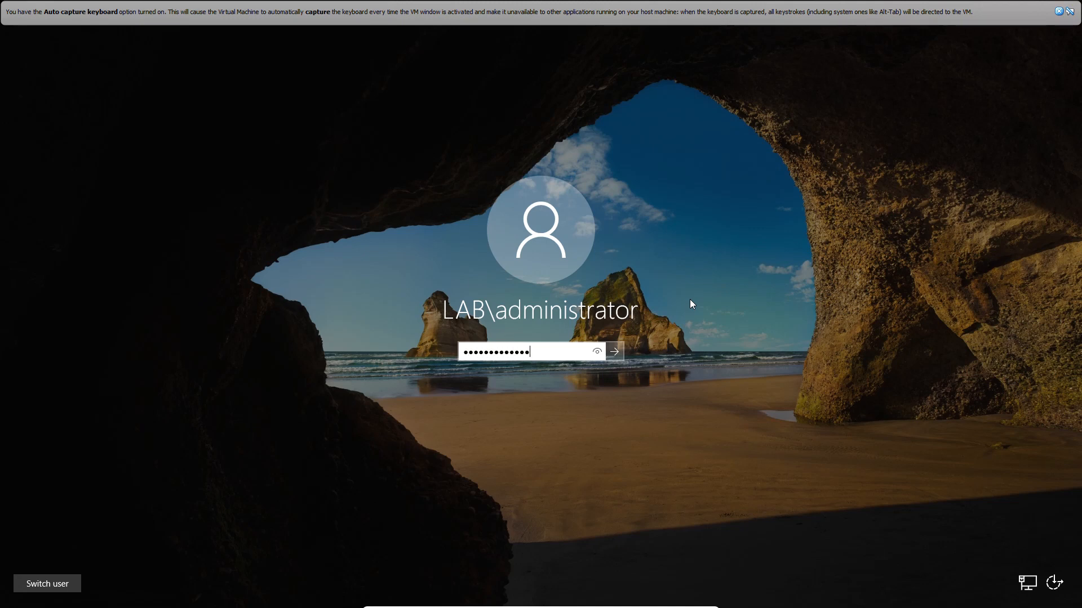
click(613, 352)
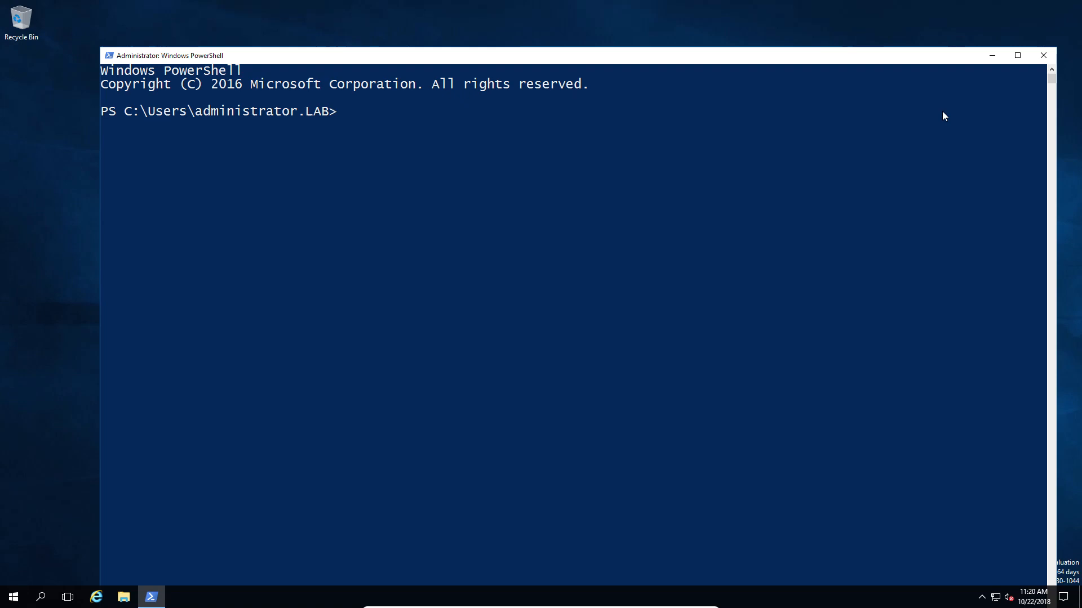
Step: Run ipconfig /renew, then ipconfig to show the Ethernet adapter's 172.16.1.50 settings
text(ipconfi)
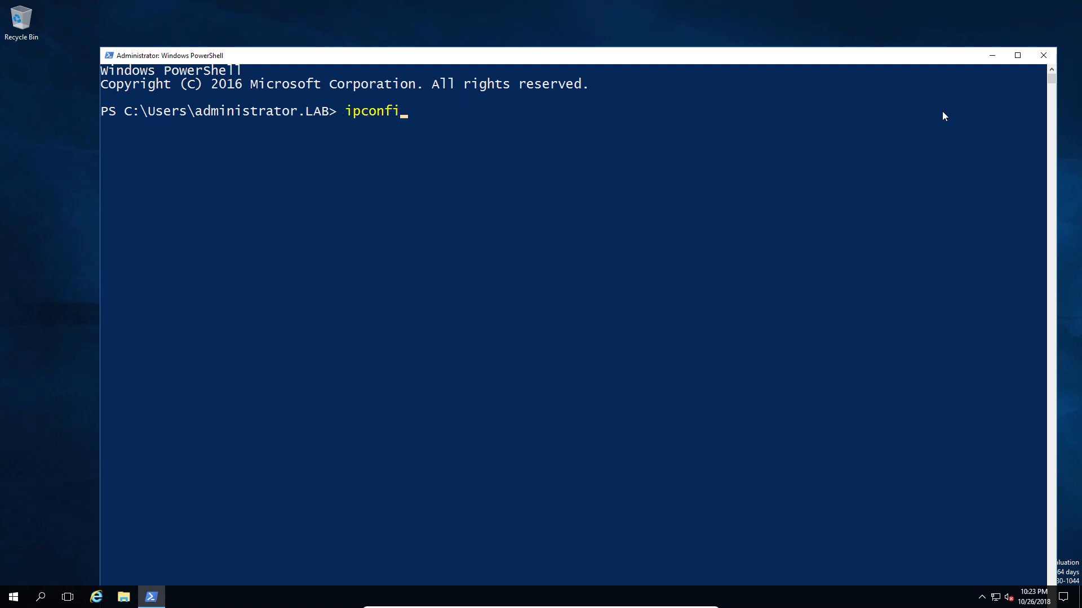
text(g /ren)
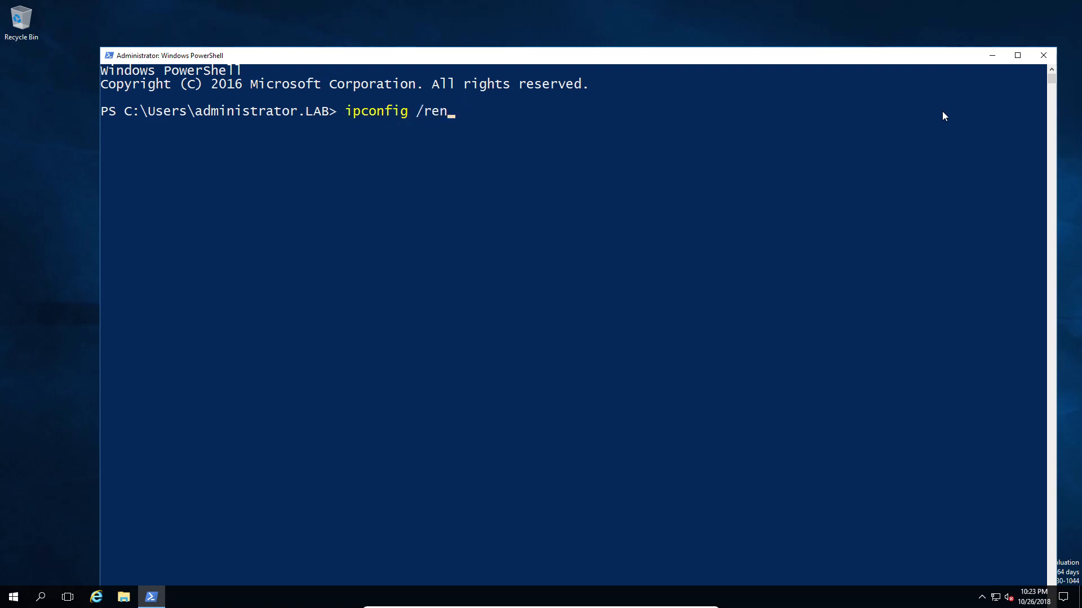
key(Return)
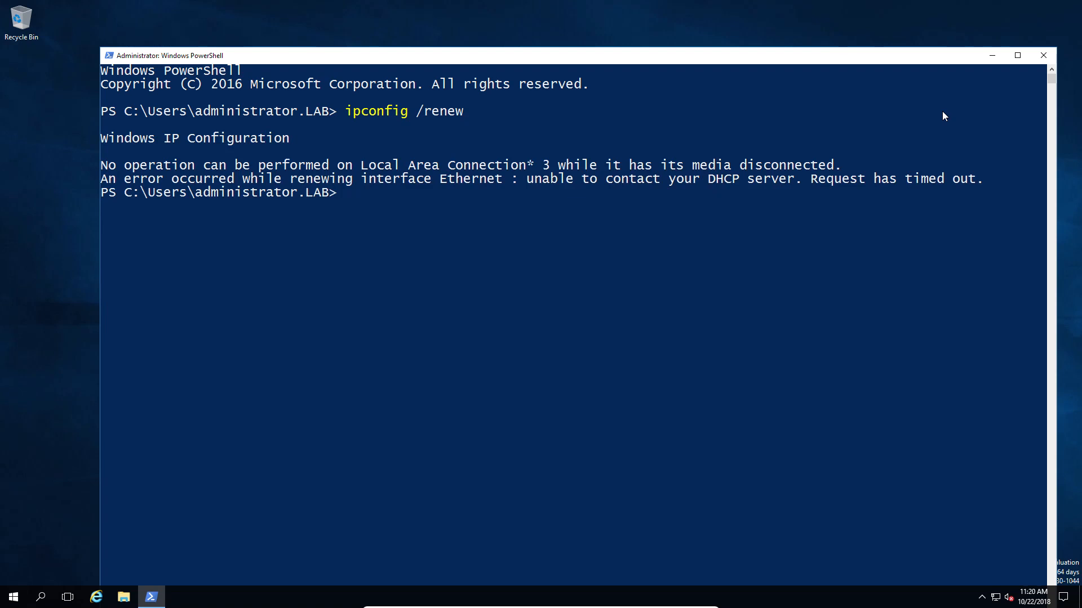
mouse_move(771, 423)
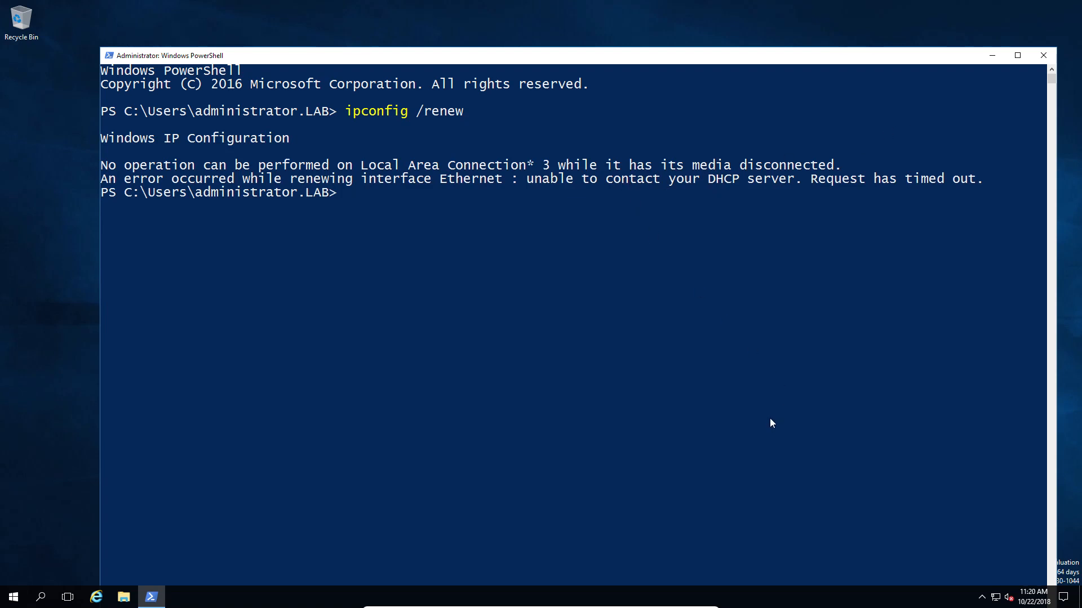
text(ipconfig)
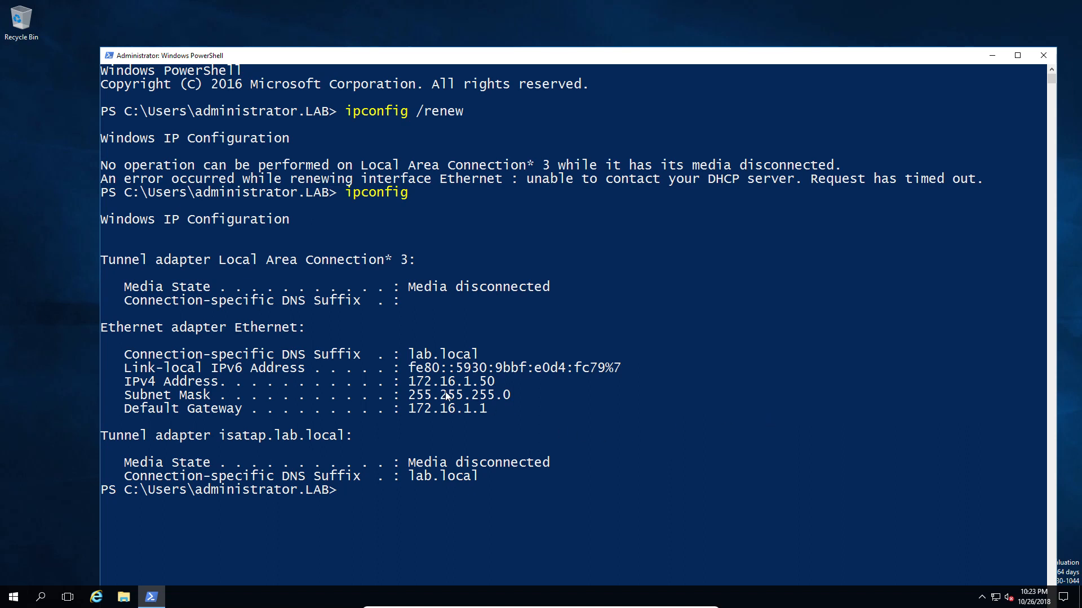
mouse_move(433, 456)
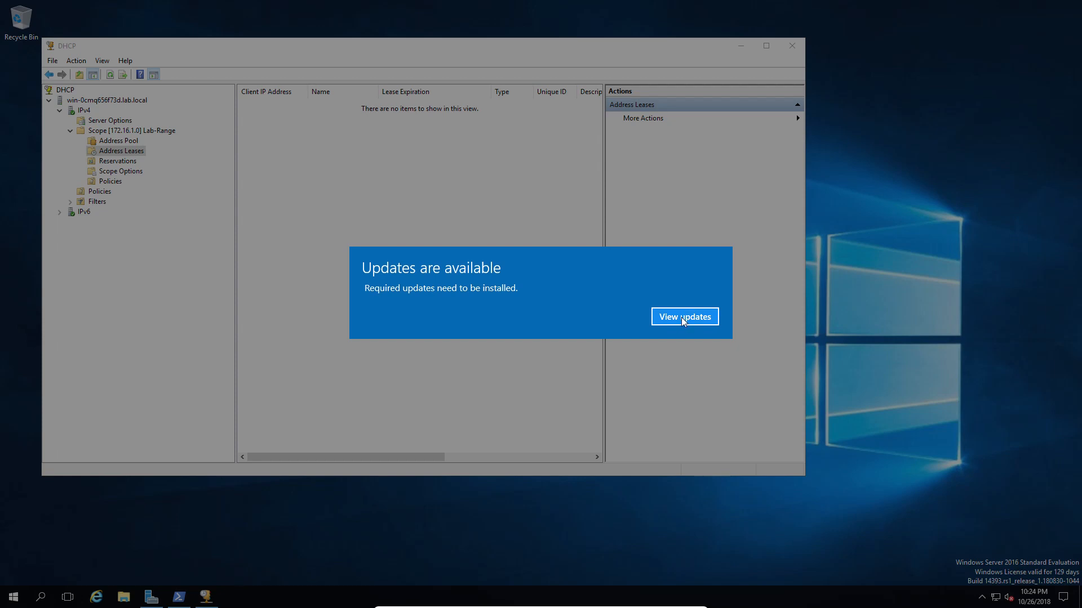
Step: Dismiss the updates toast, display the Lab-Range scope options, then return to the host
click(684, 316)
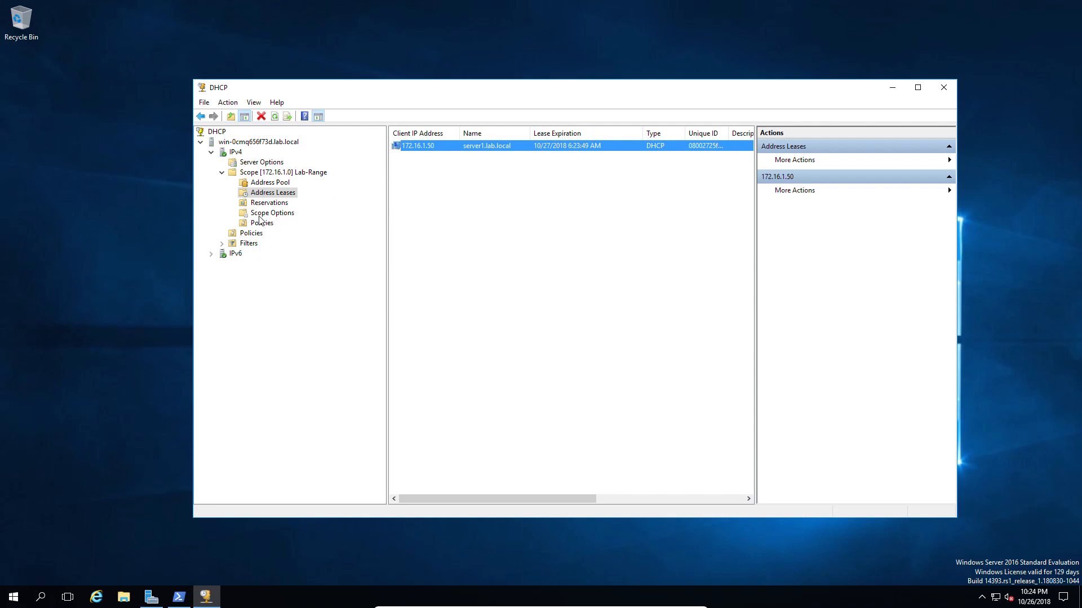
click(271, 213)
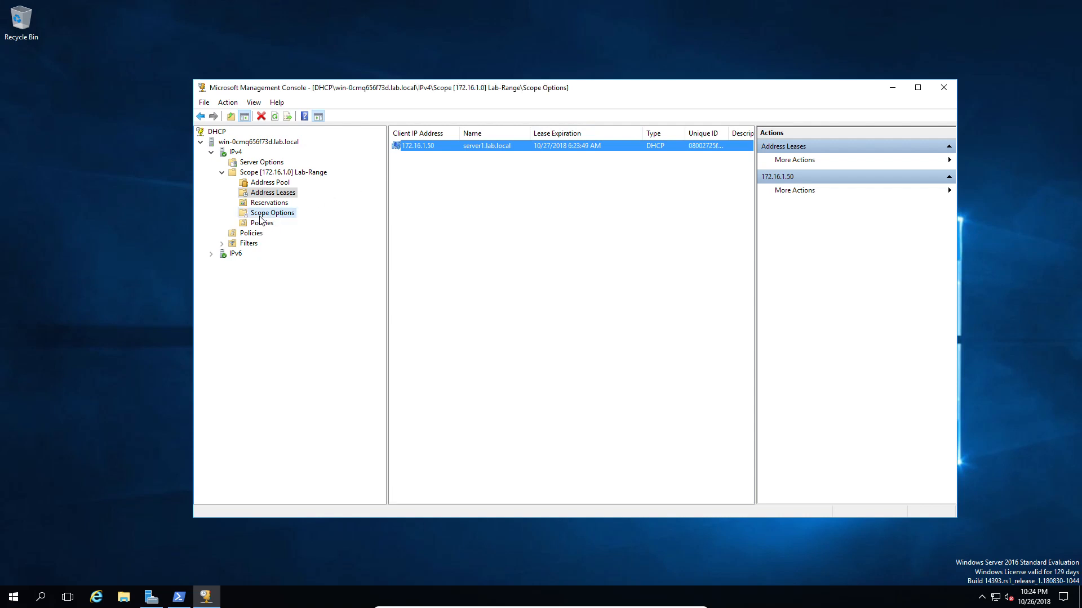
click(272, 212)
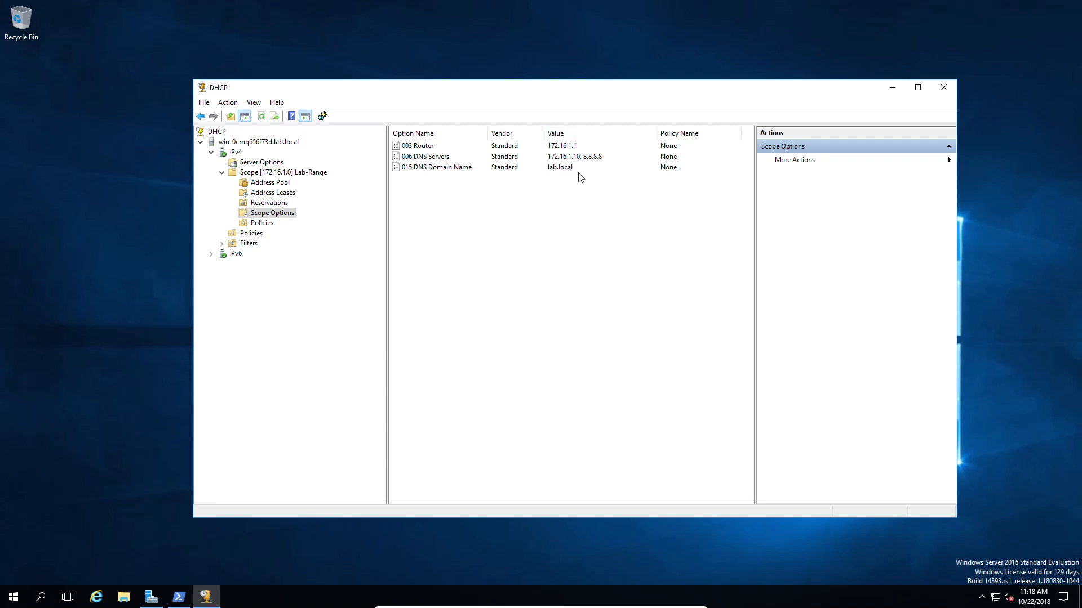
mouse_move(488, 171)
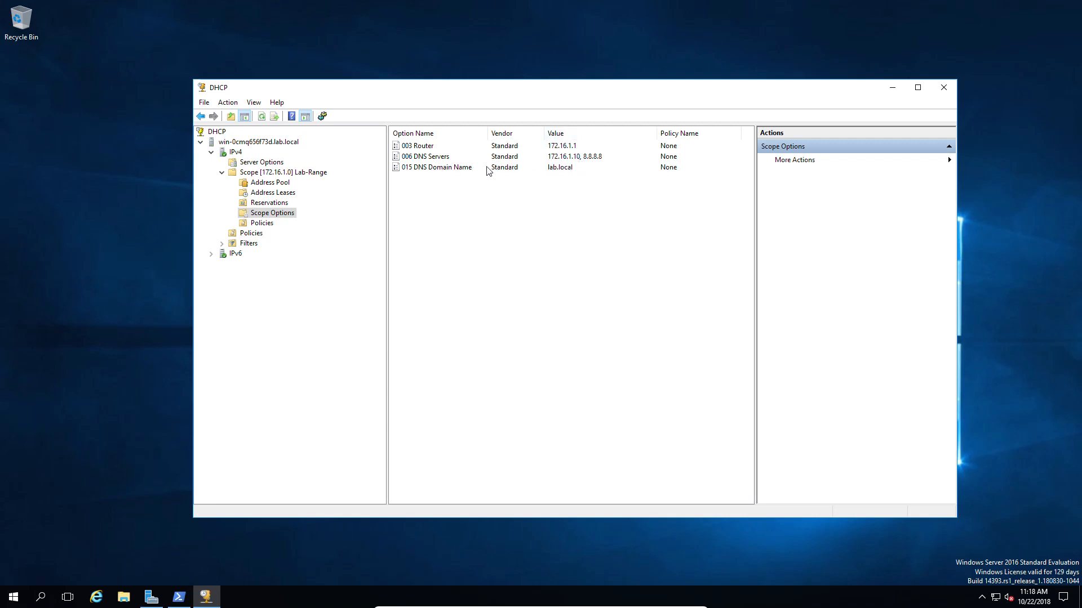
mouse_move(607, 165)
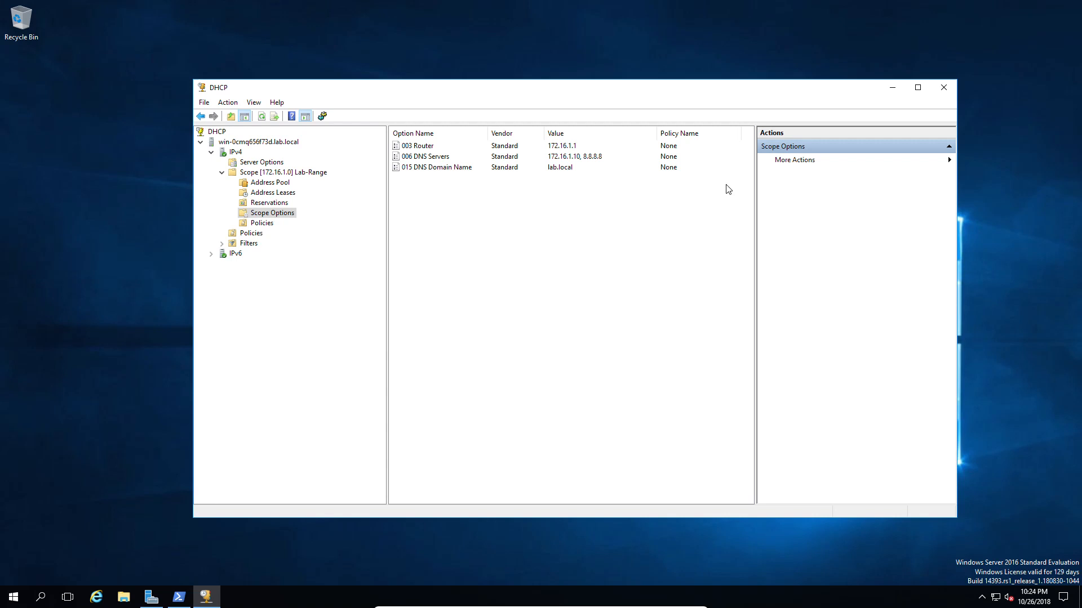
mouse_move(1031, 426)
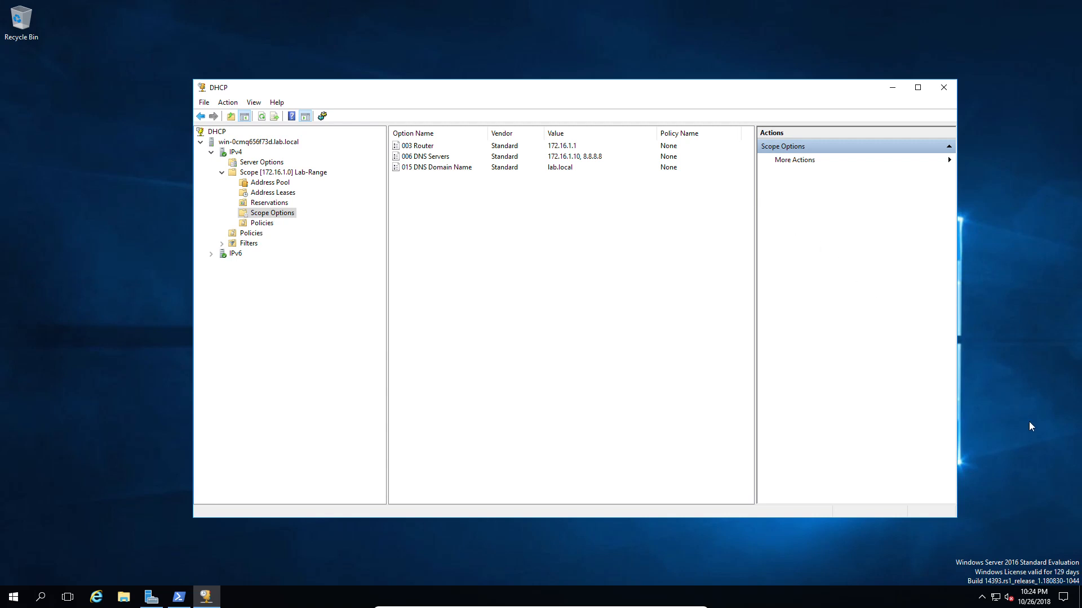
mouse_move(786, 453)
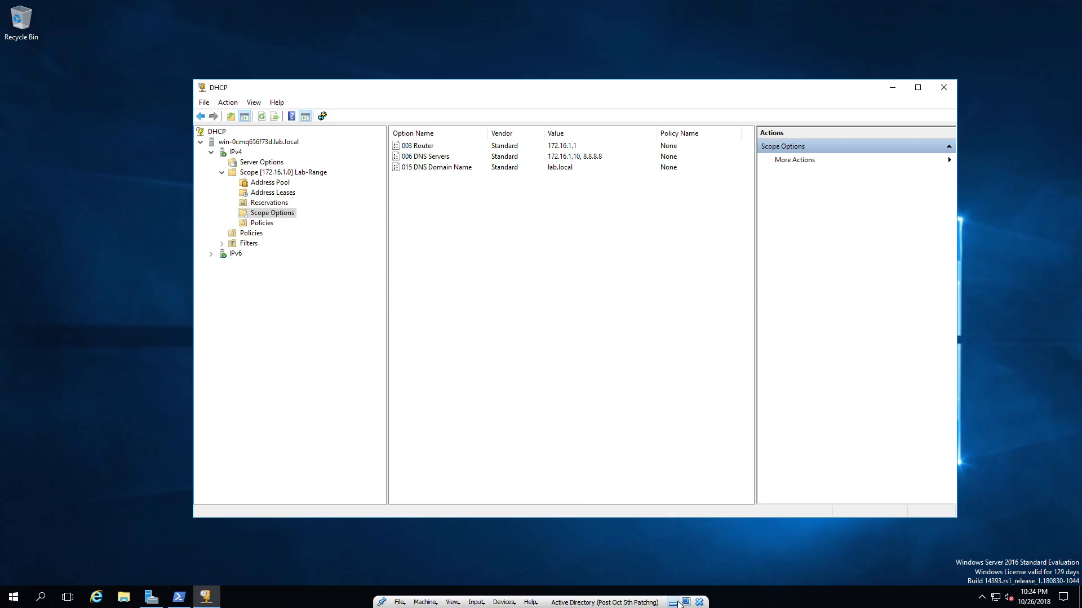
click(204, 597)
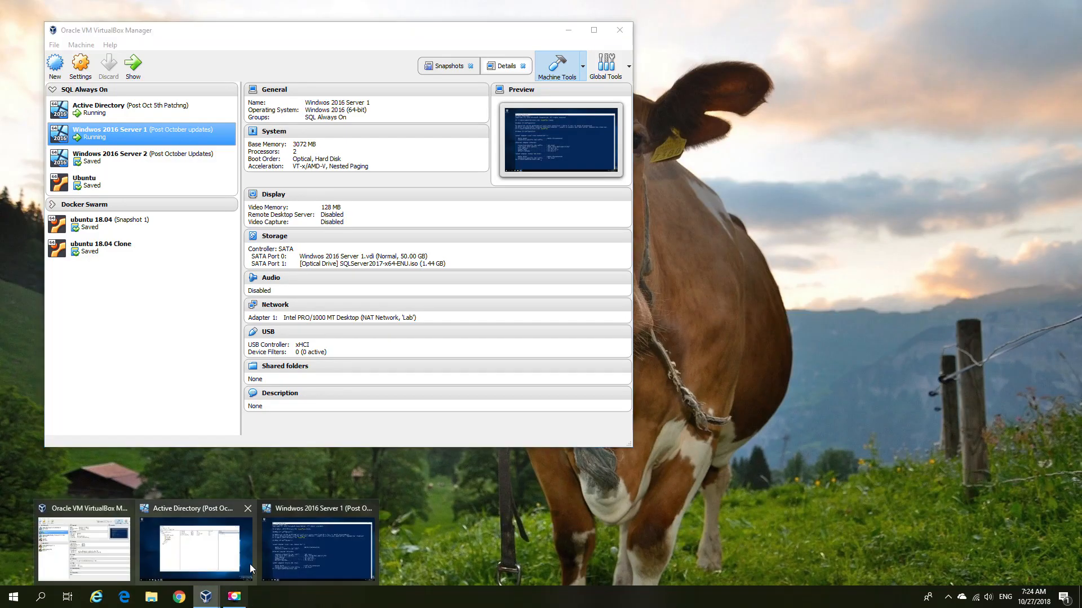
Step: Switch to Server 1 and run nslookup lab.local, resolving it to 172.16.1.10
click(318, 548)
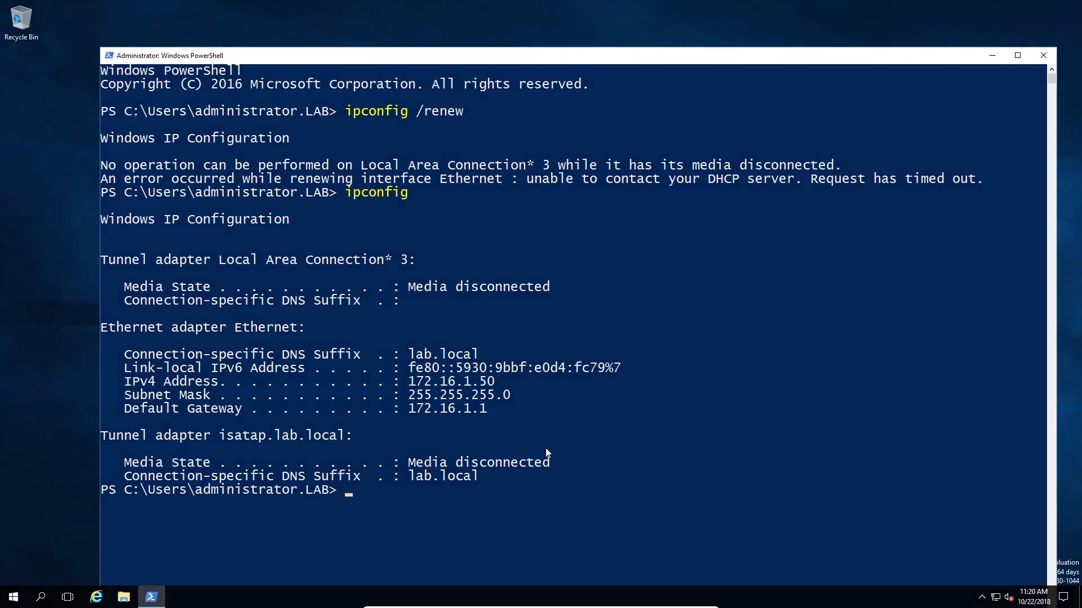
text(nsl)
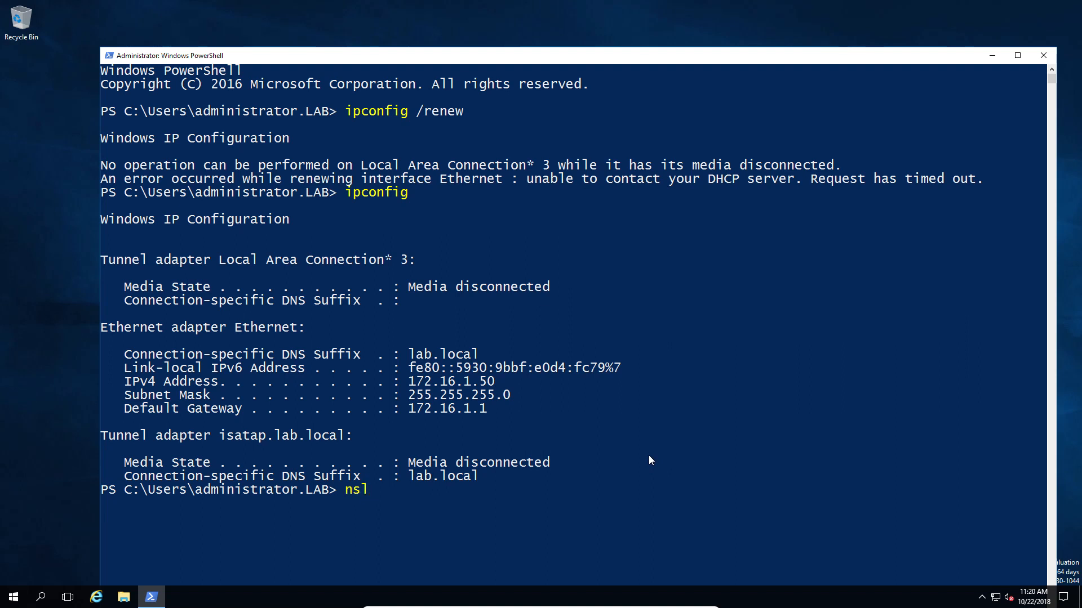
text(ookup)
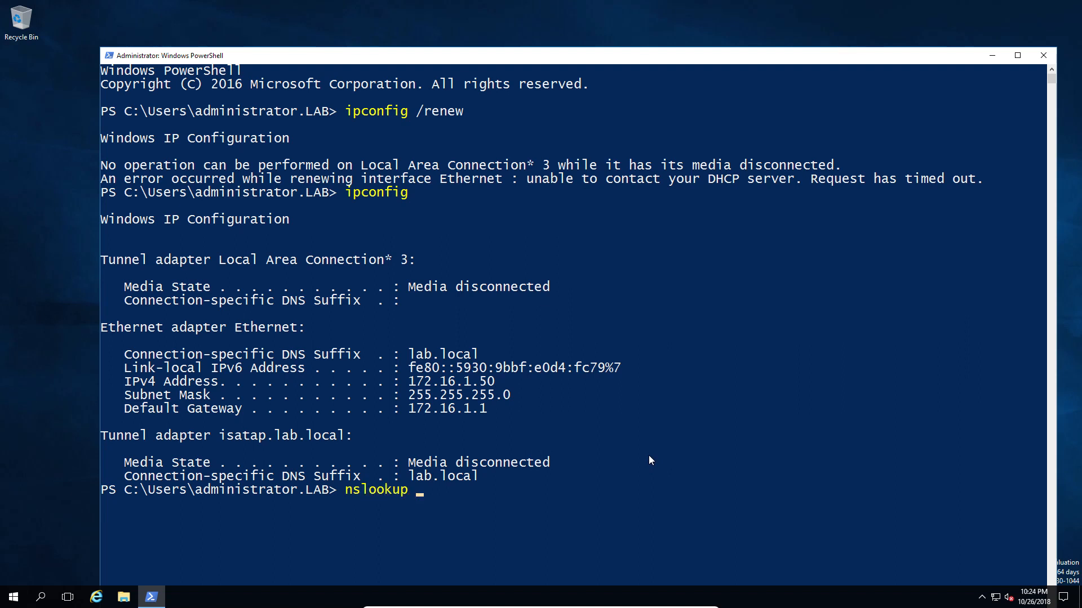
text(lab.loc)
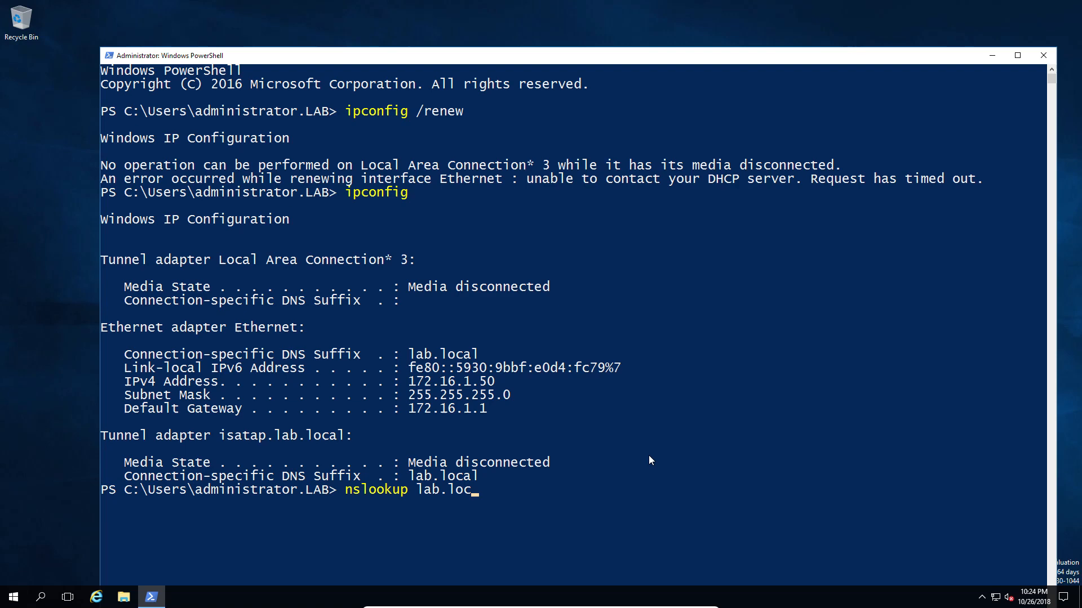
key(Return)
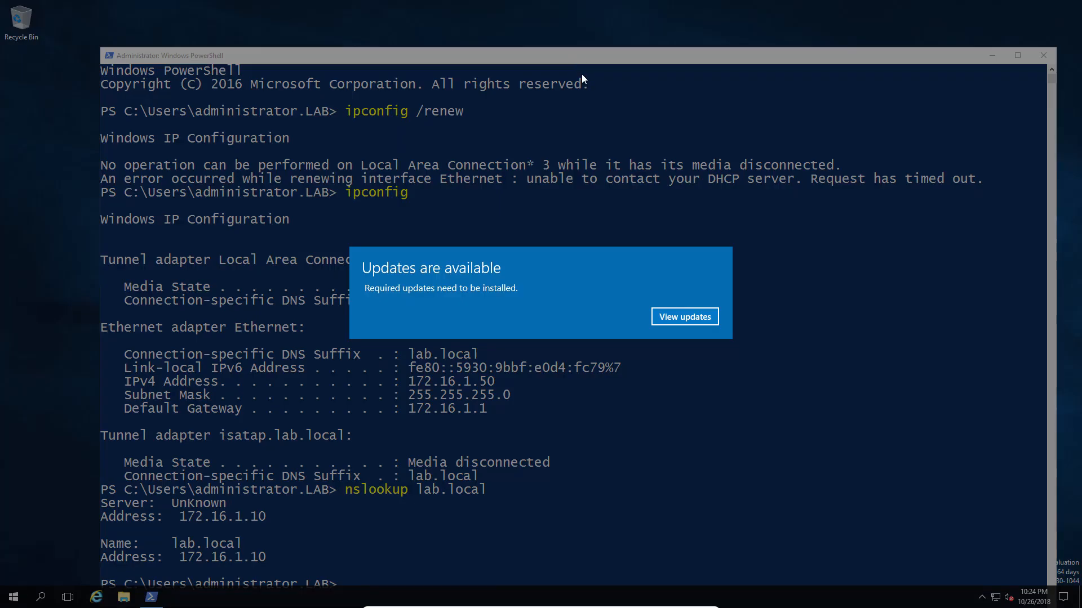
Step: Dismiss the Windows updates Settings window the toast brought up
click(684, 316)
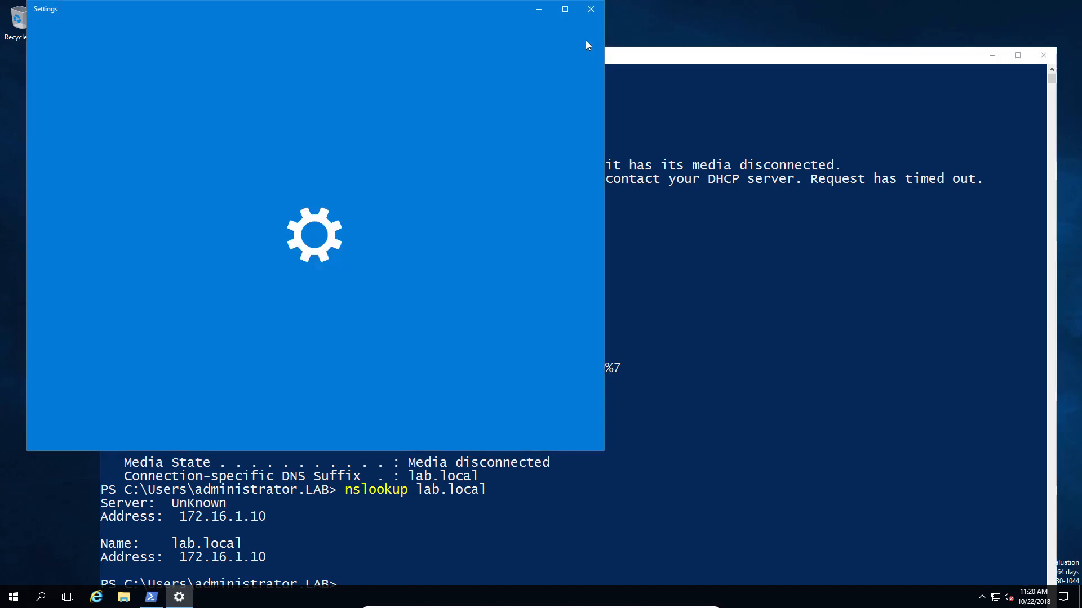
click(590, 9)
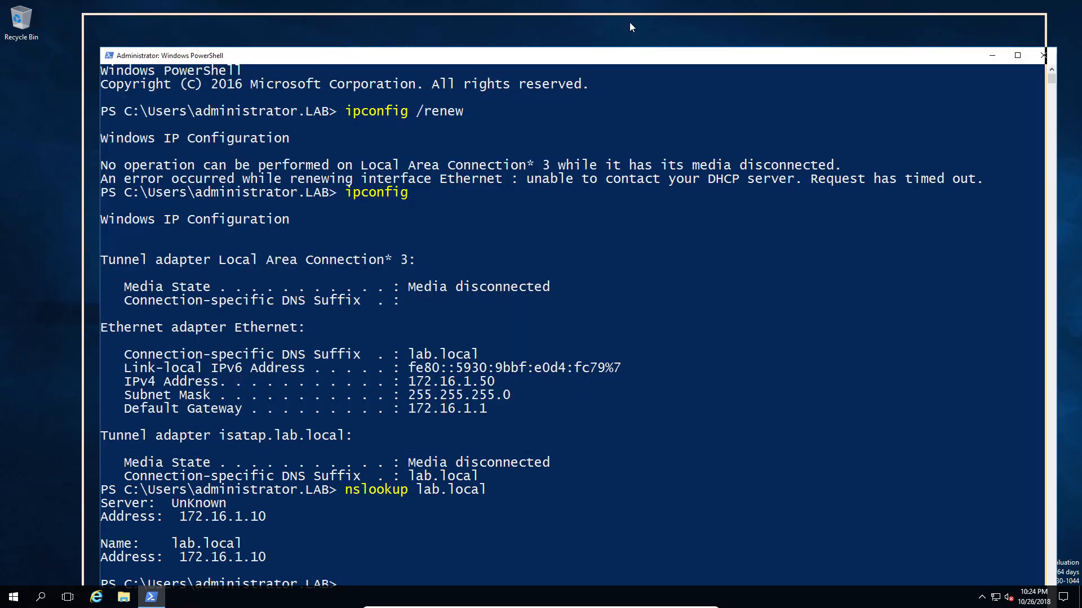